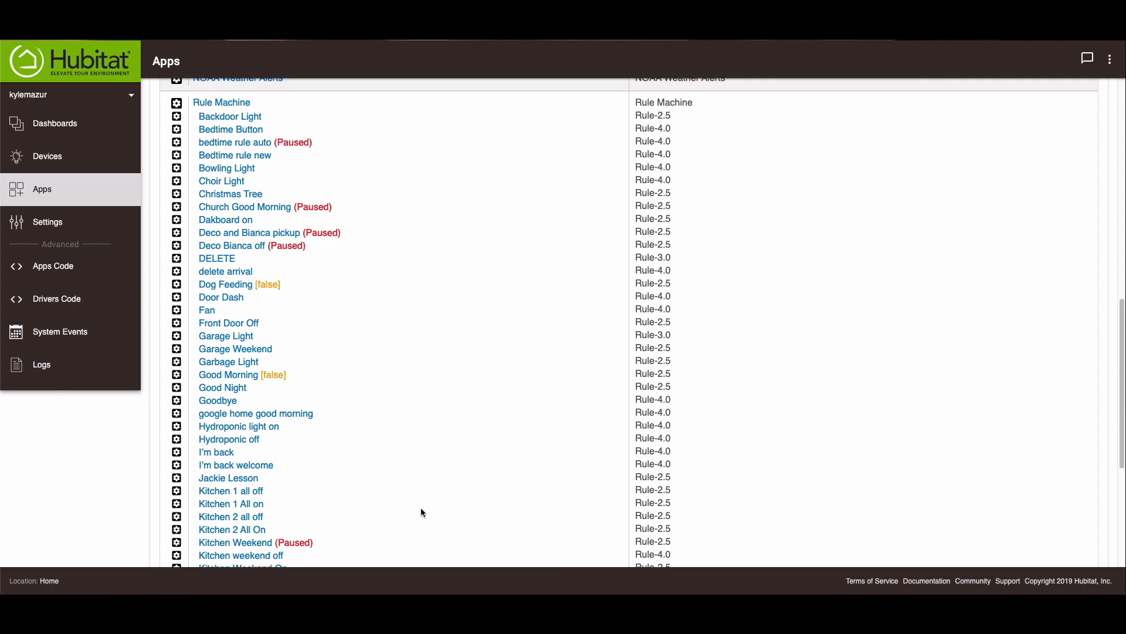
pyautogui.moveTo(301, 462)
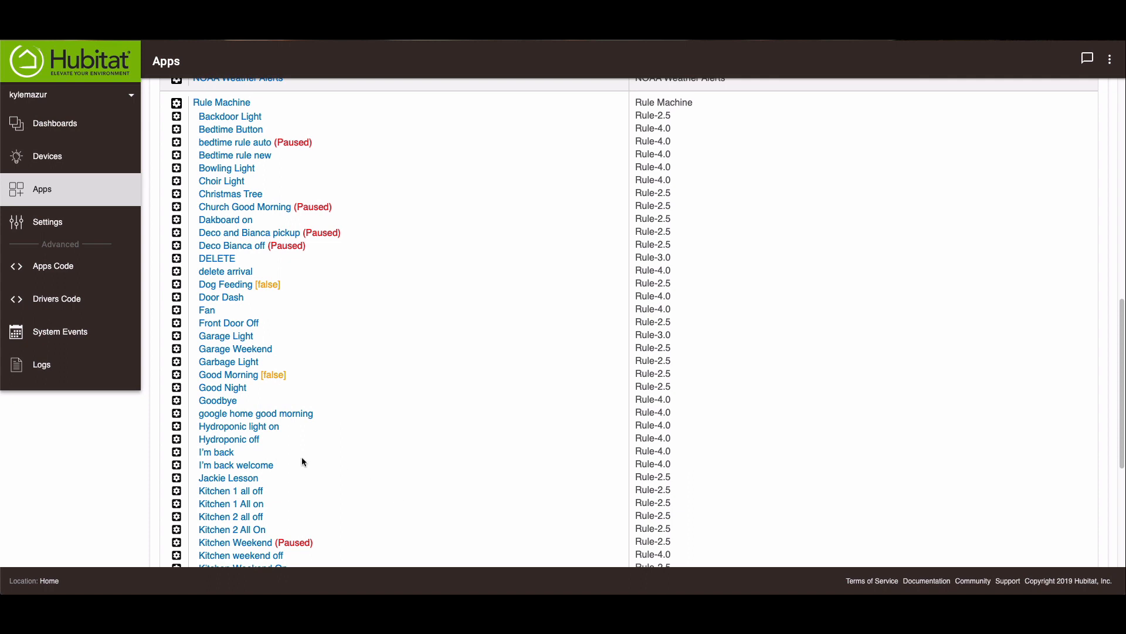
pyautogui.moveTo(244, 336)
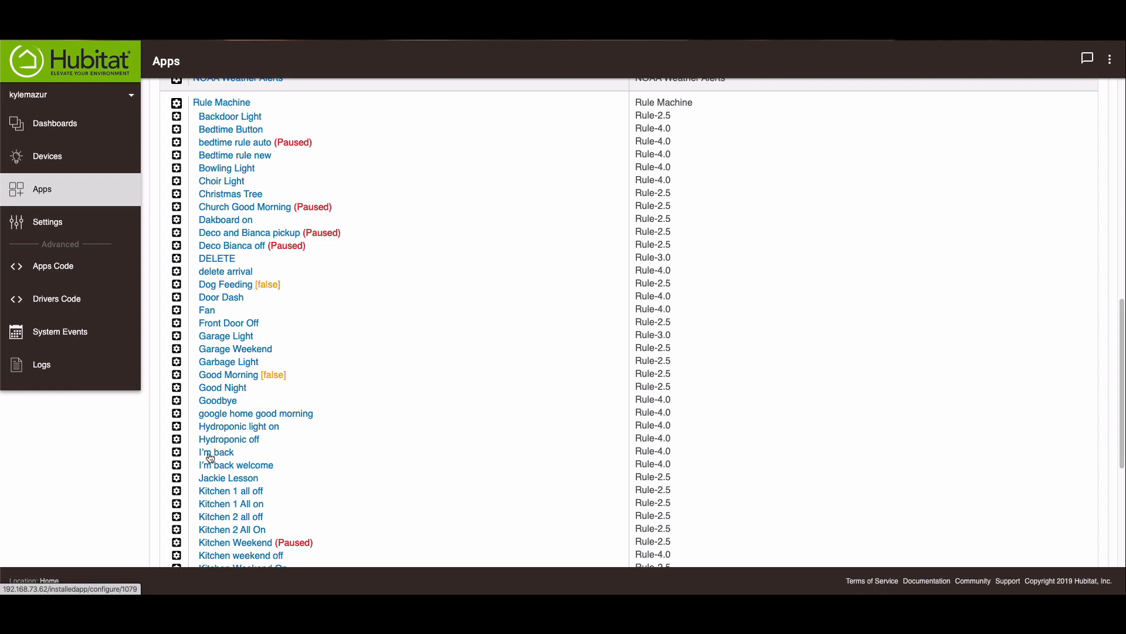
# - Remove the old 'delete arrival' rule from Rule Machine and confirm the deletion
pyautogui.click(216, 451)
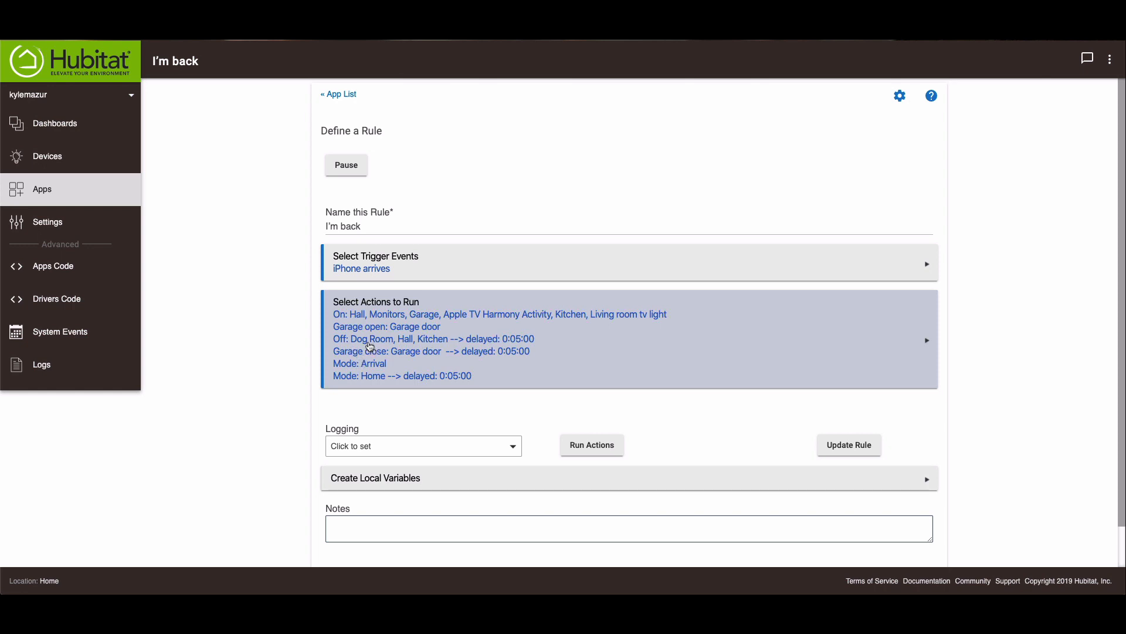
pyautogui.moveTo(419, 347)
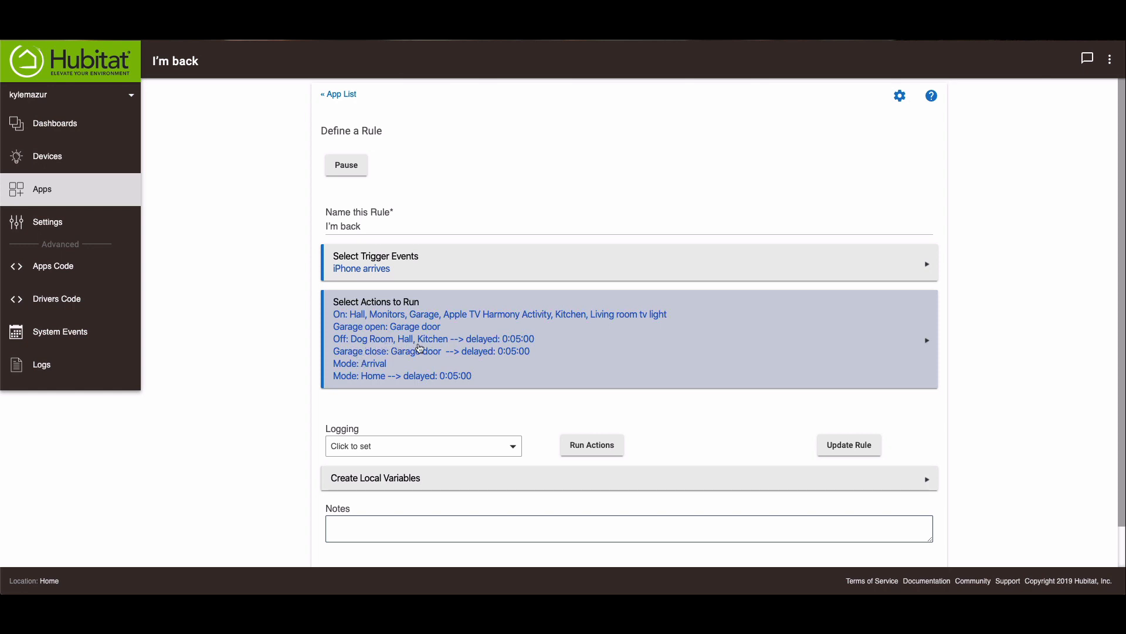
pyautogui.moveTo(614, 320)
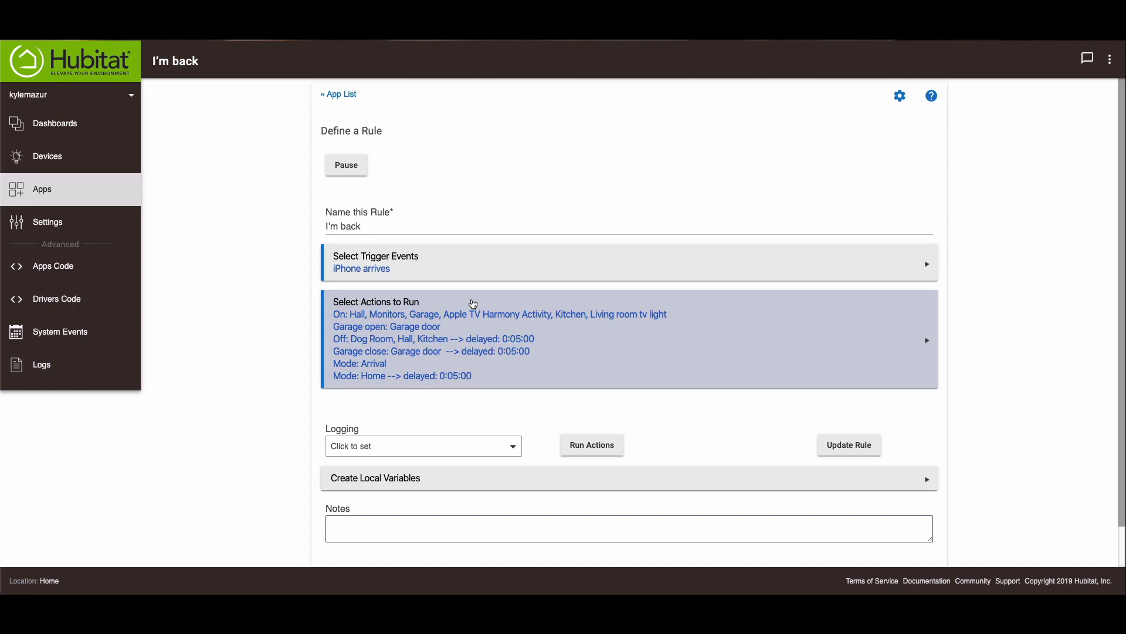
pyautogui.moveTo(500, 360)
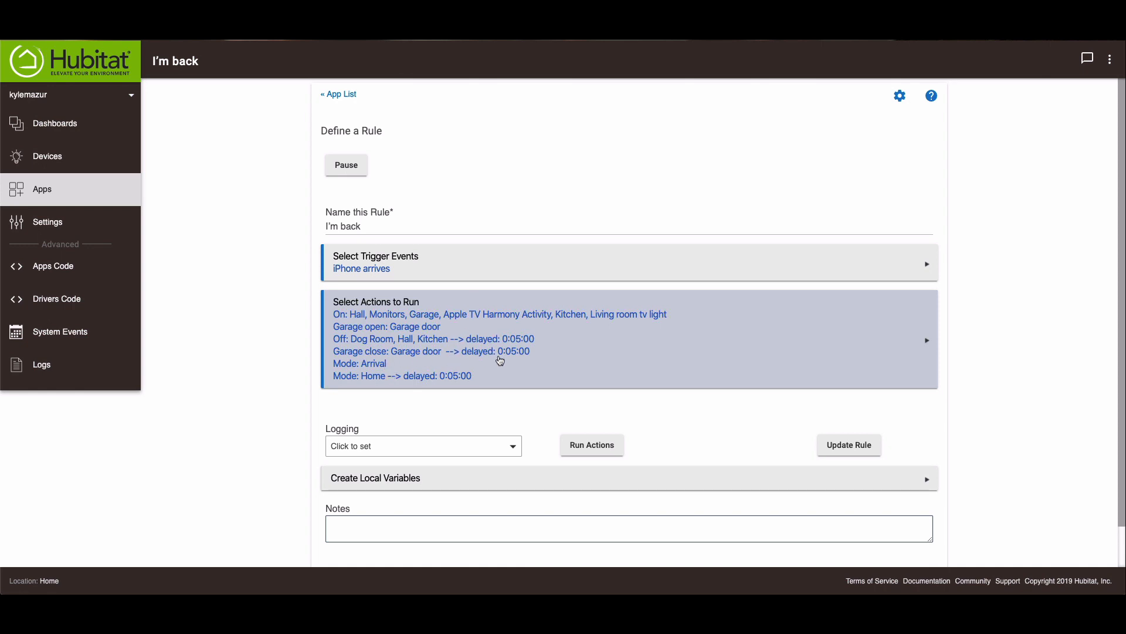
pyautogui.moveTo(366, 383)
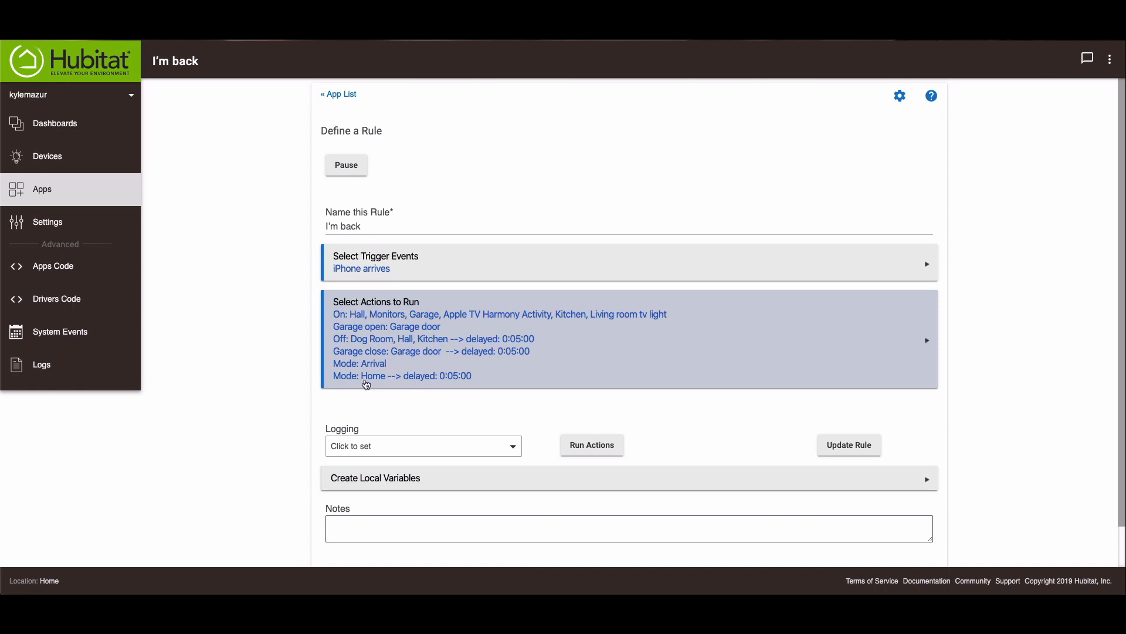
pyautogui.moveTo(368, 366)
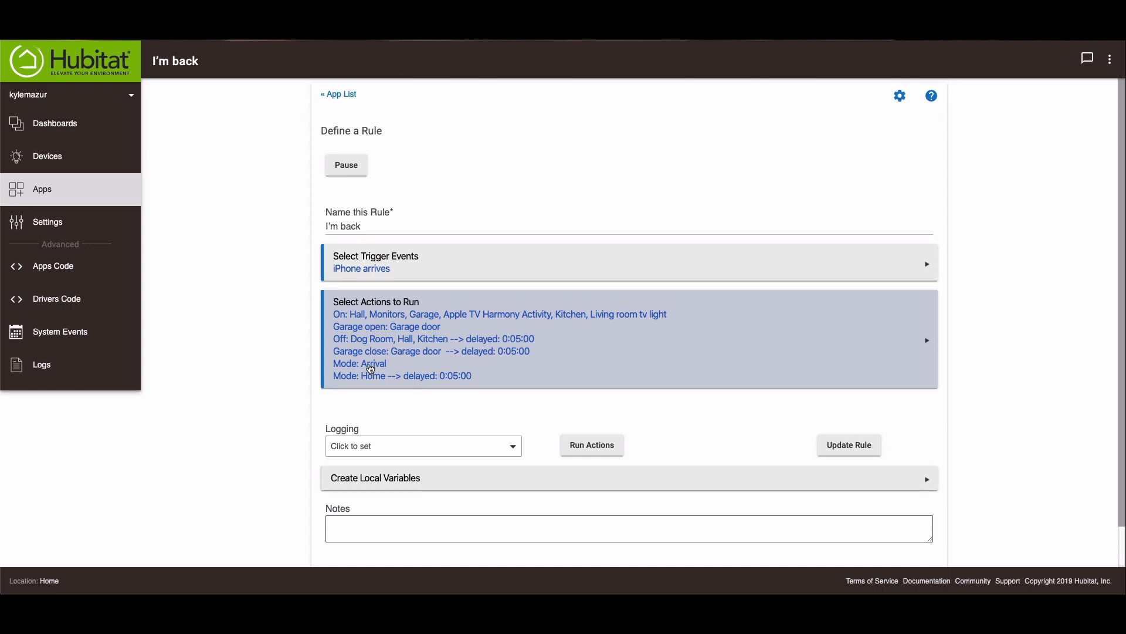
pyautogui.moveTo(386, 371)
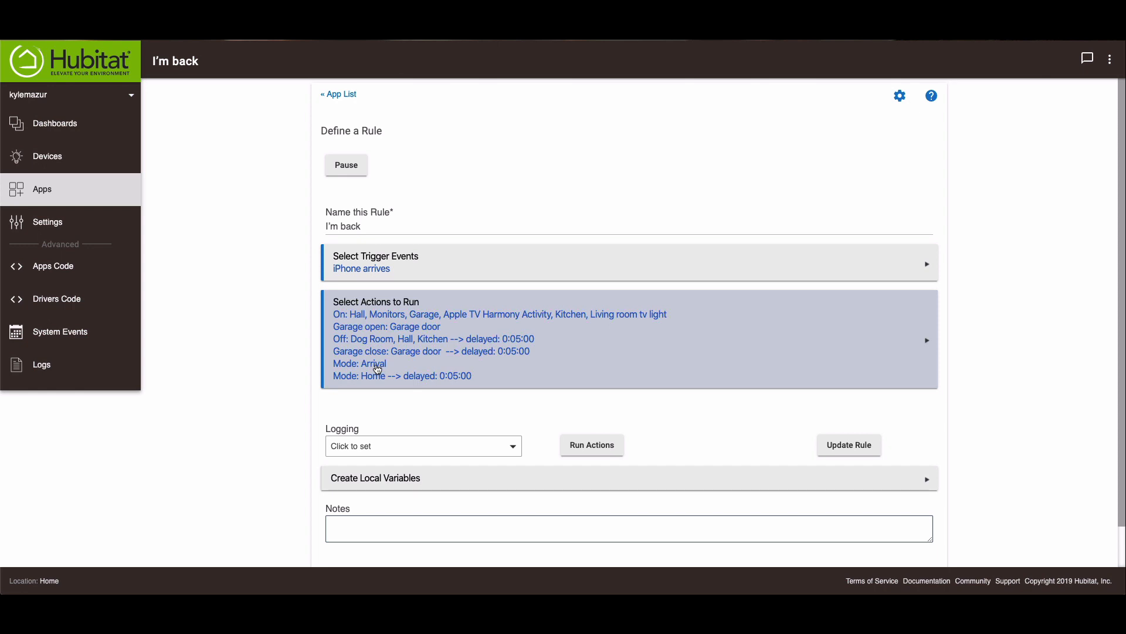
pyautogui.moveTo(467, 377)
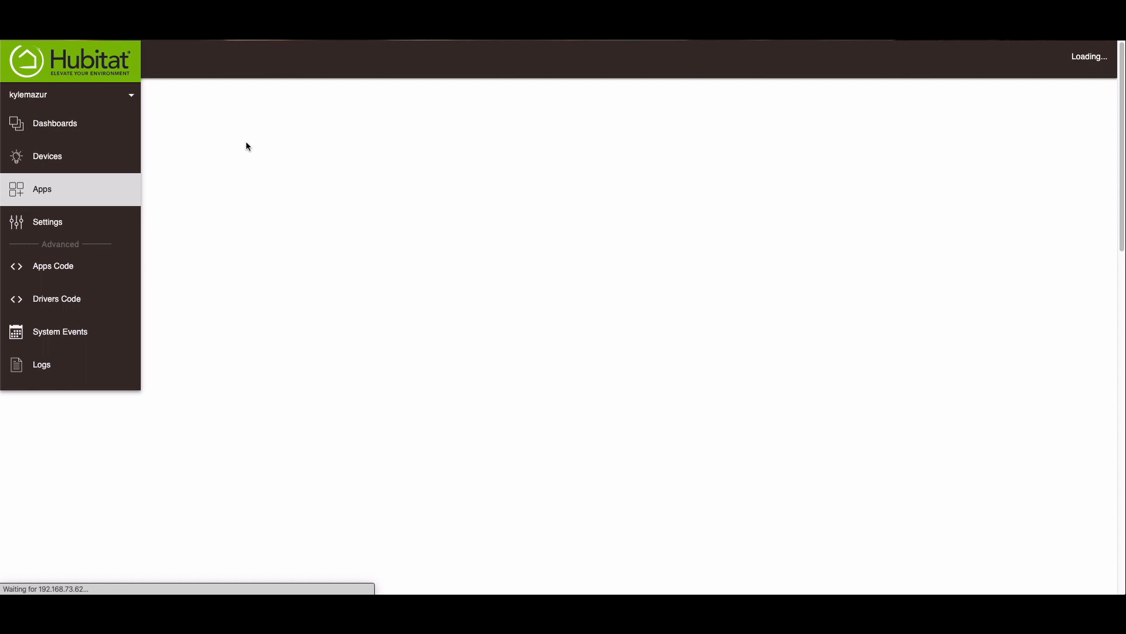
pyautogui.click(42, 189)
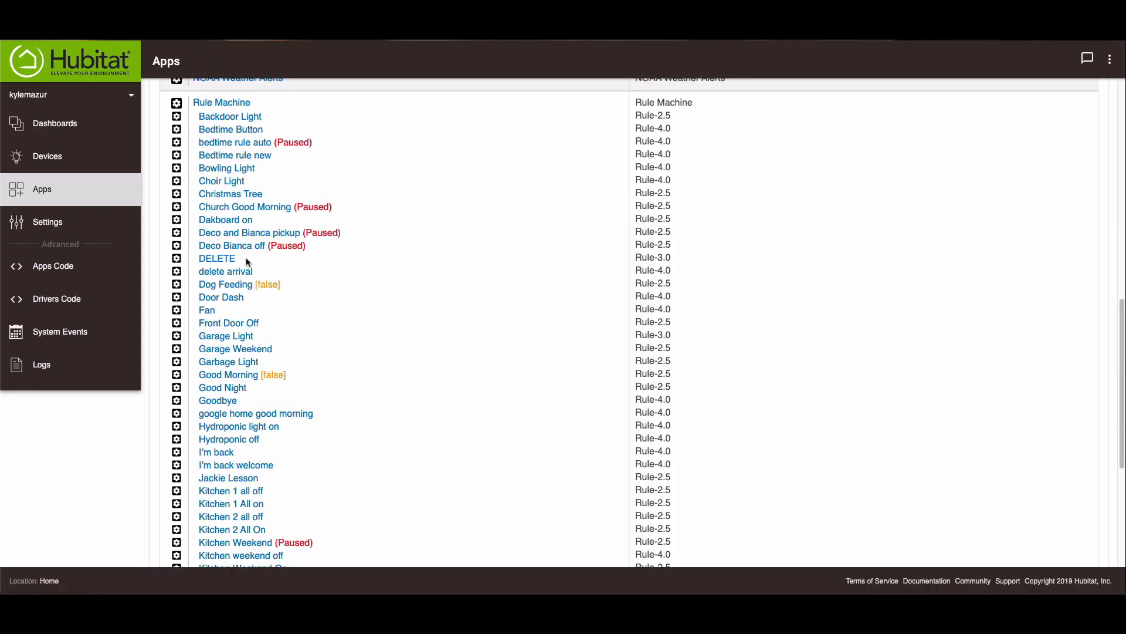
pyautogui.click(225, 271)
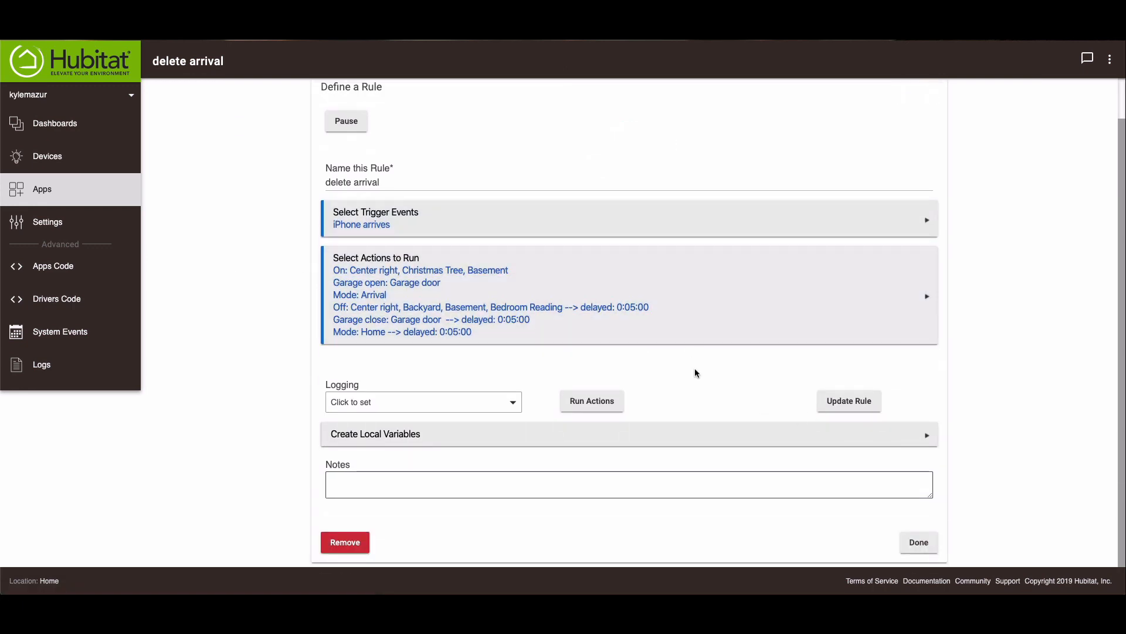
pyautogui.click(345, 542)
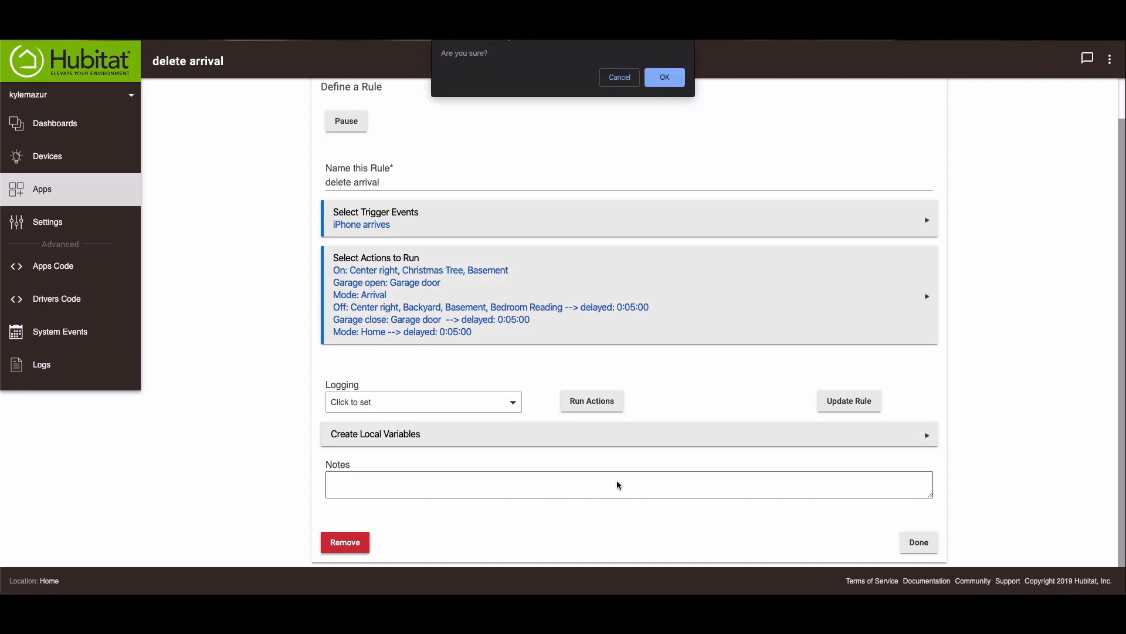
pyautogui.click(664, 77)
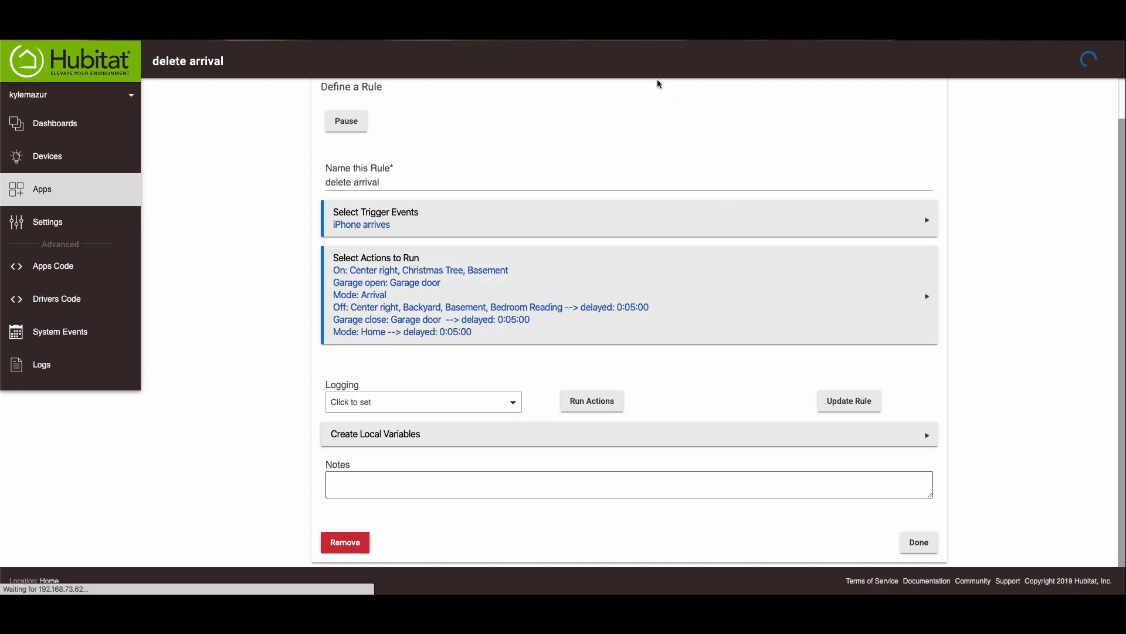
pyautogui.click(345, 542)
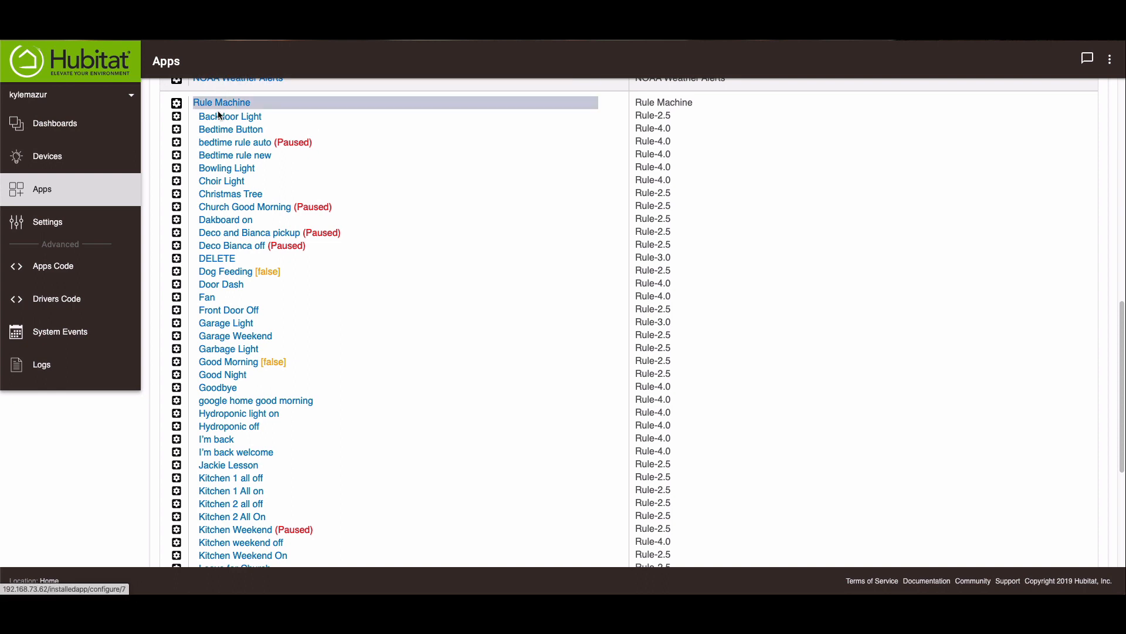
# - Create a new Rule Machine rule named 'delete arrival'
pyautogui.click(222, 102)
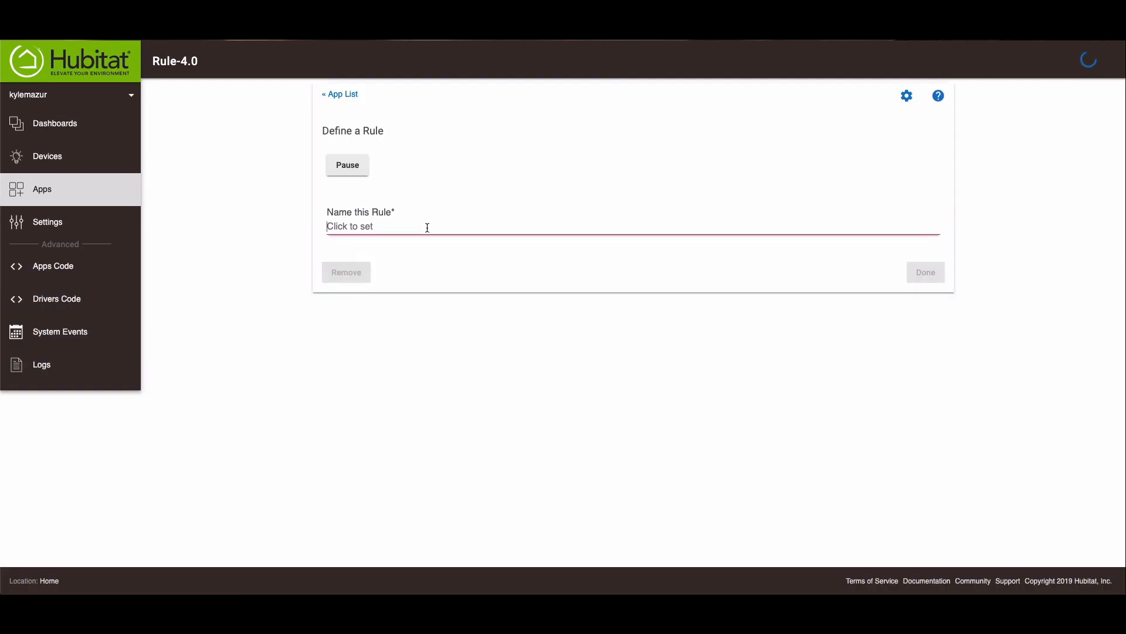
pyautogui.write('delete arr')
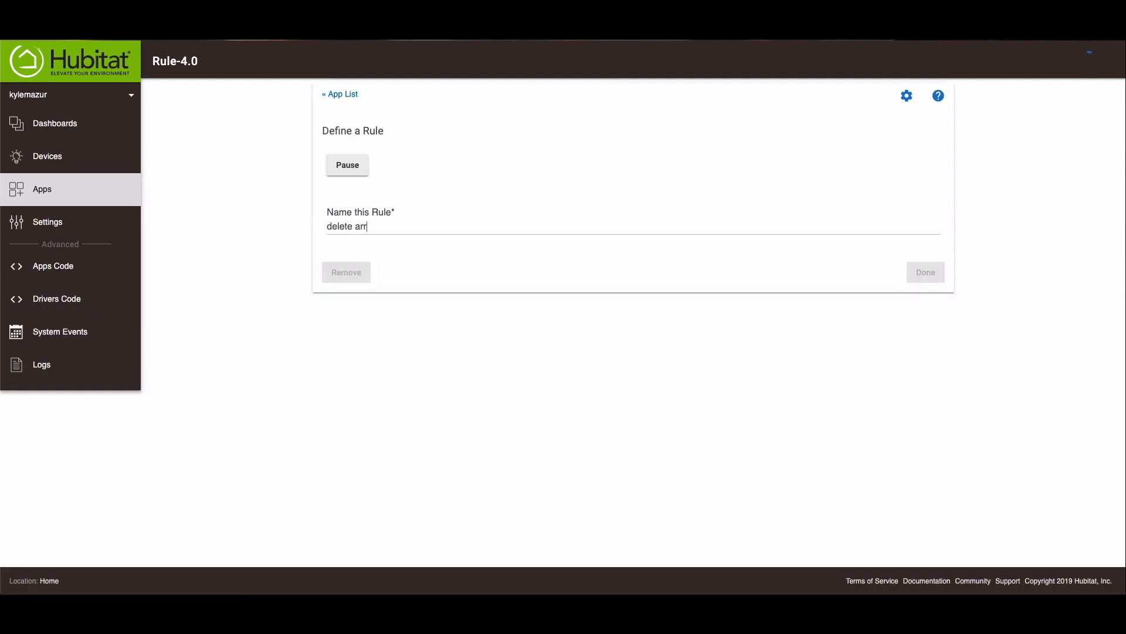
pyautogui.write('ival')
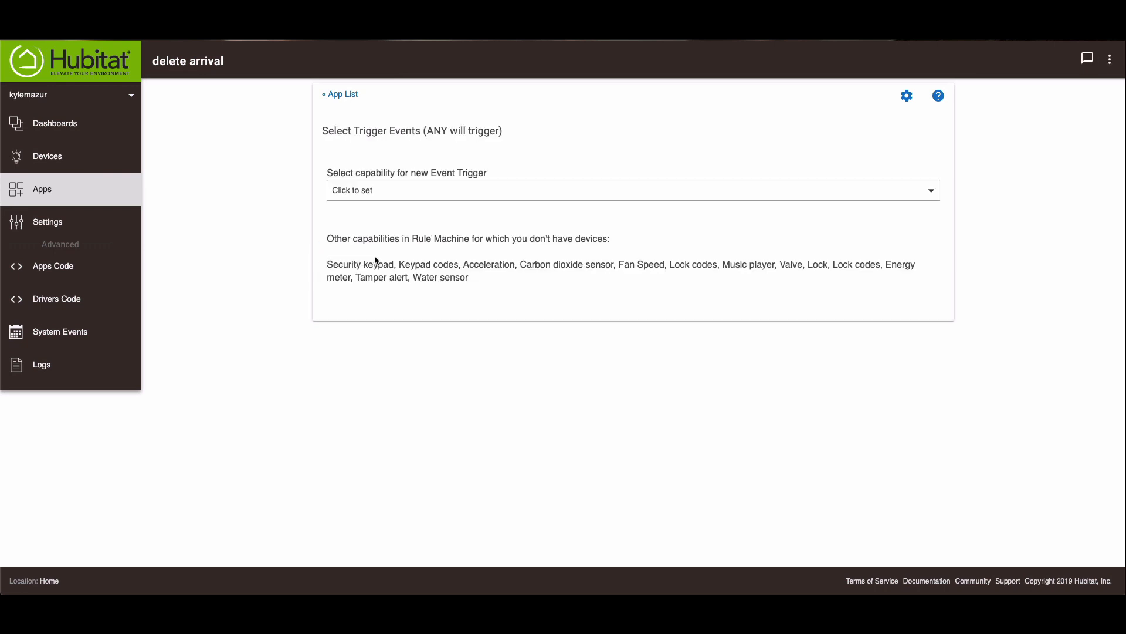
# - Add a Presence trigger event that fires when the iPhone arrives
pyautogui.click(631, 190)
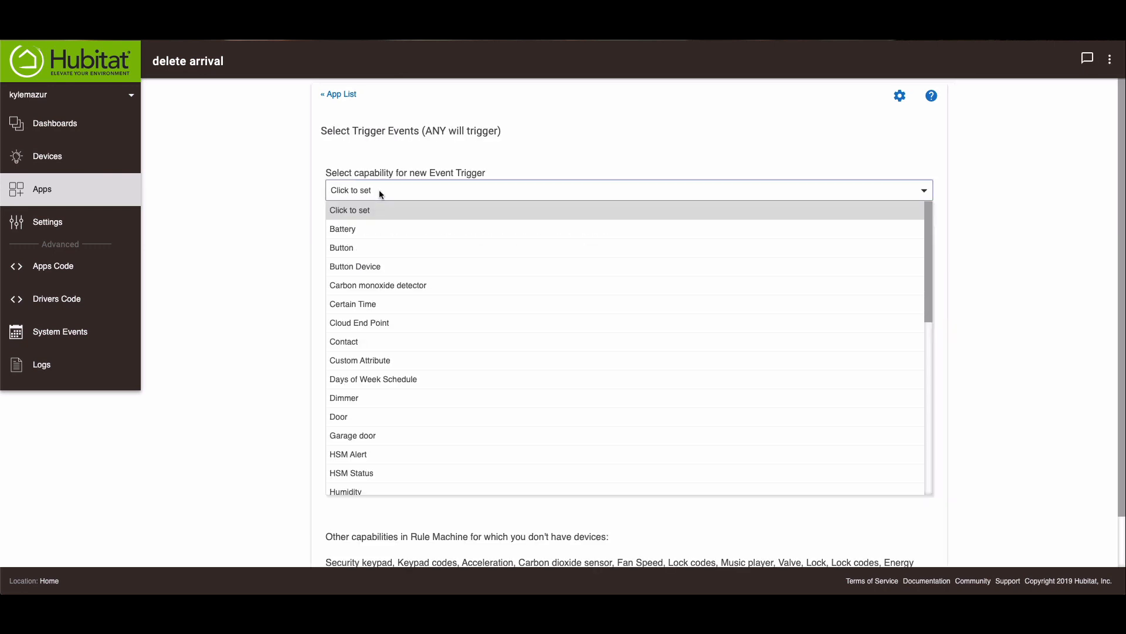
pyautogui.scroll(-3)
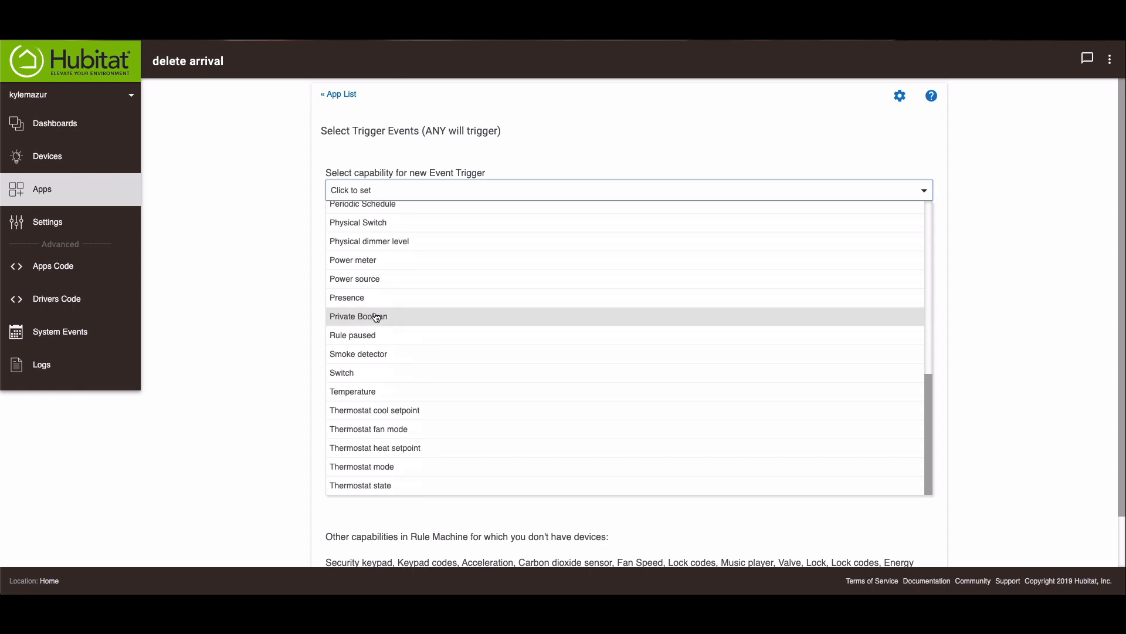
pyautogui.click(347, 297)
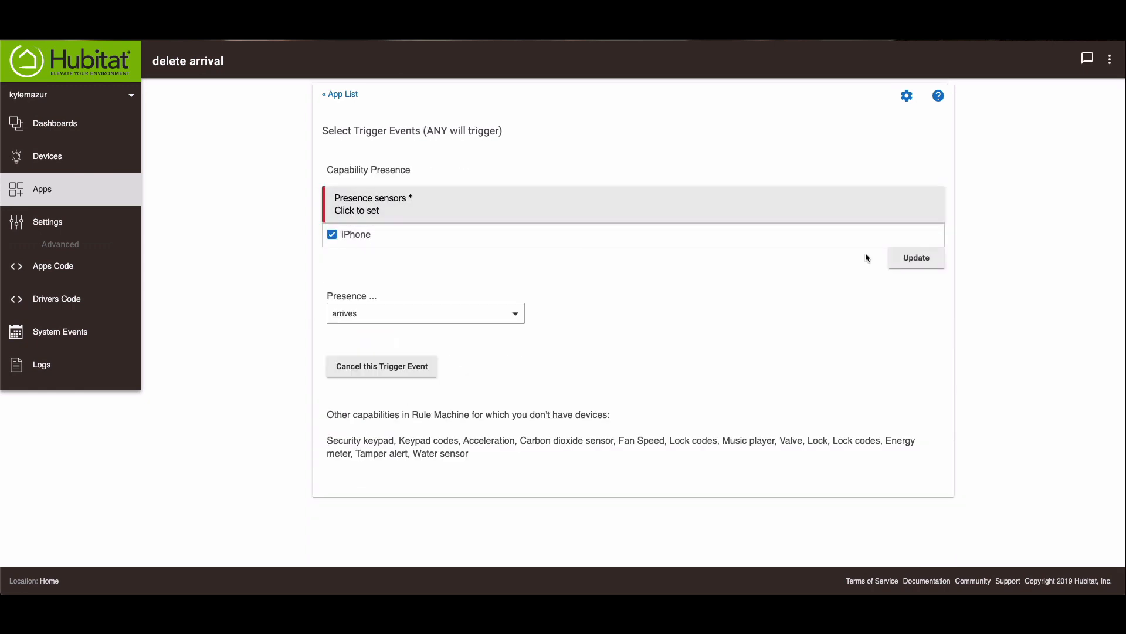
pyautogui.click(917, 257)
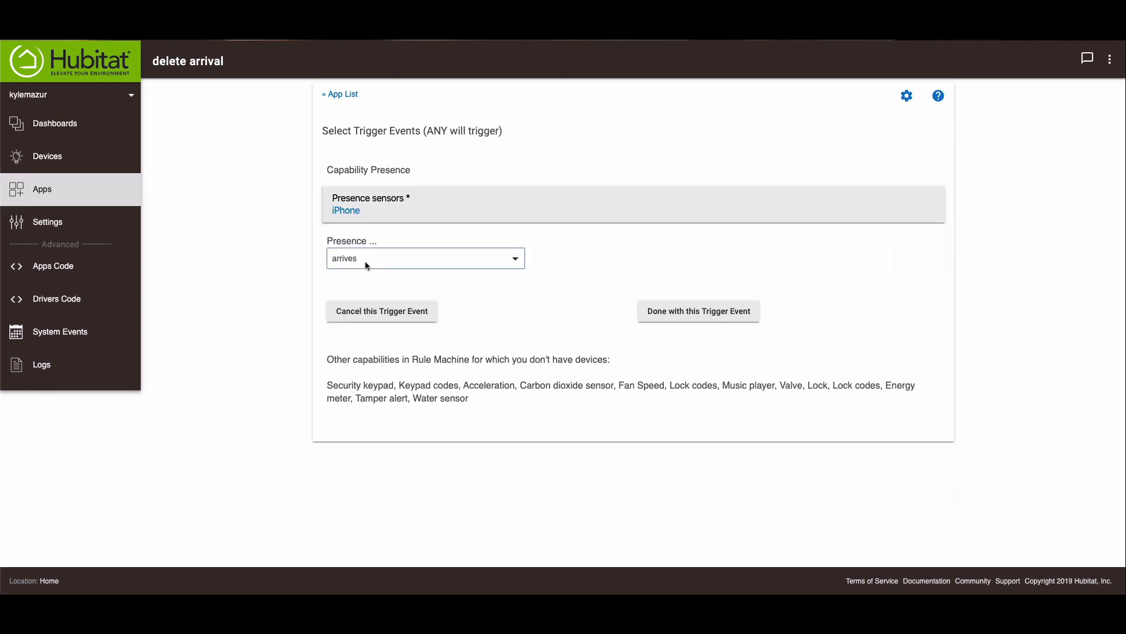
pyautogui.click(424, 258)
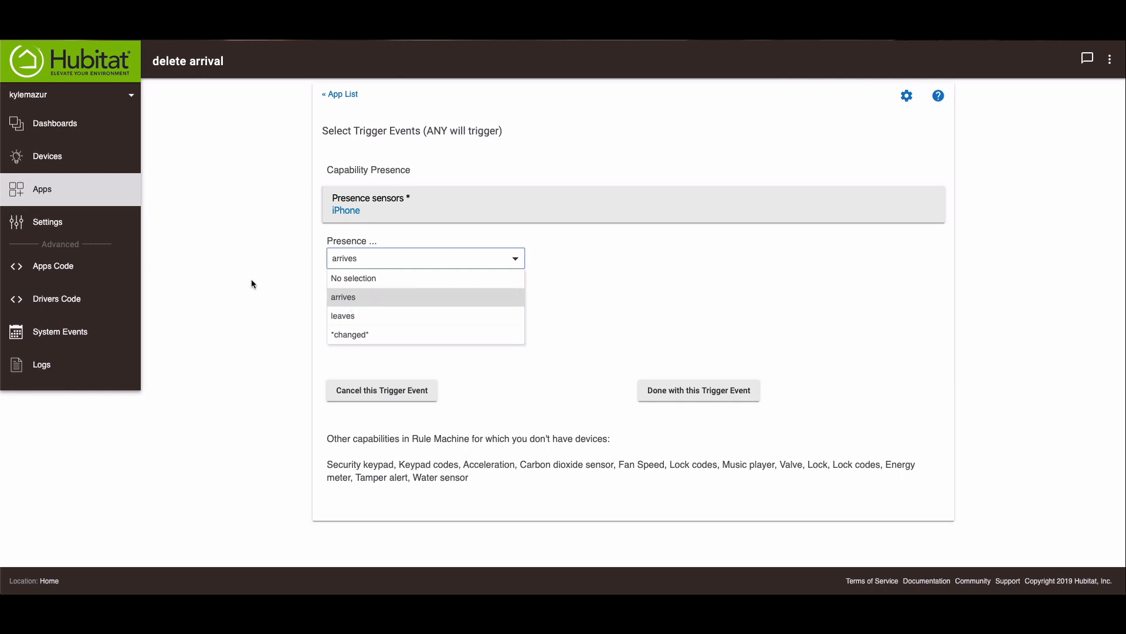
pyautogui.moveTo(242, 271)
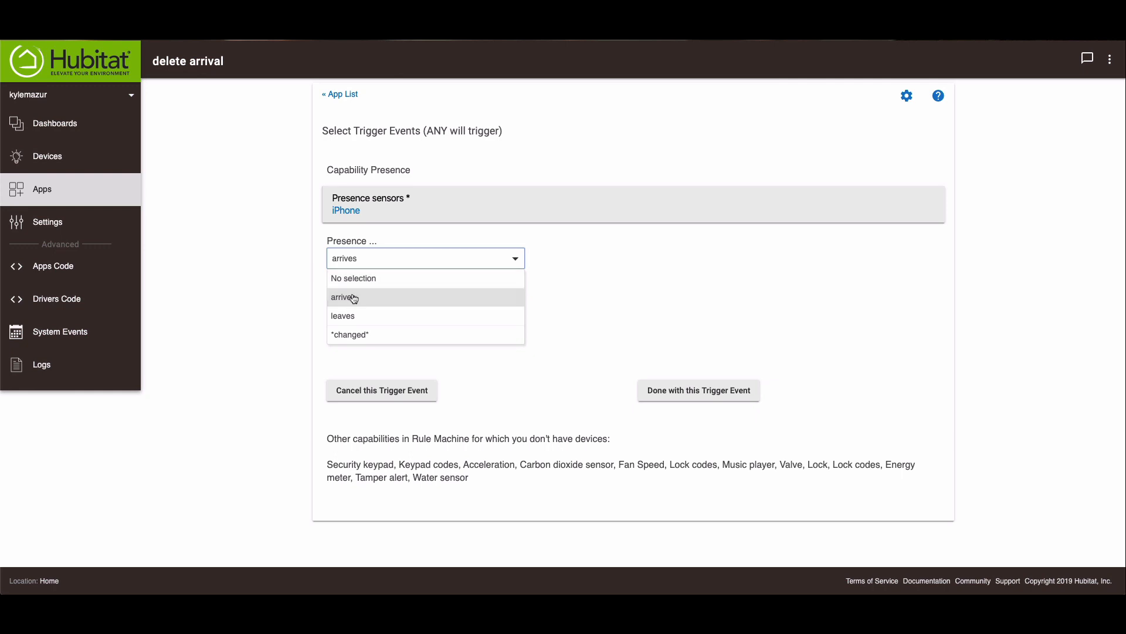
pyautogui.click(345, 297)
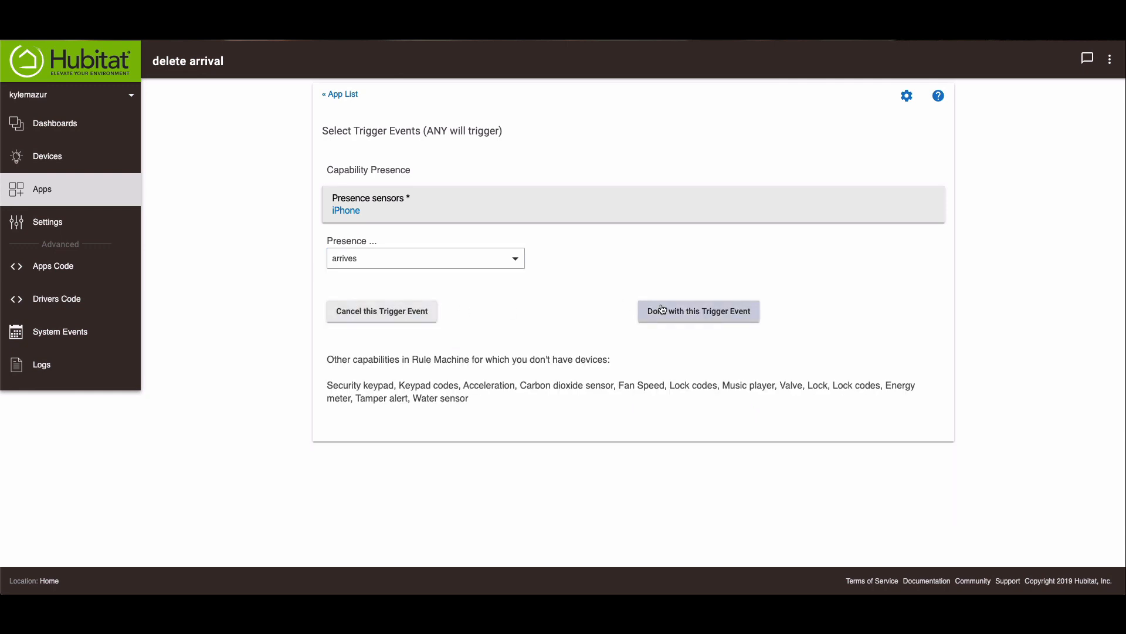
pyautogui.click(698, 311)
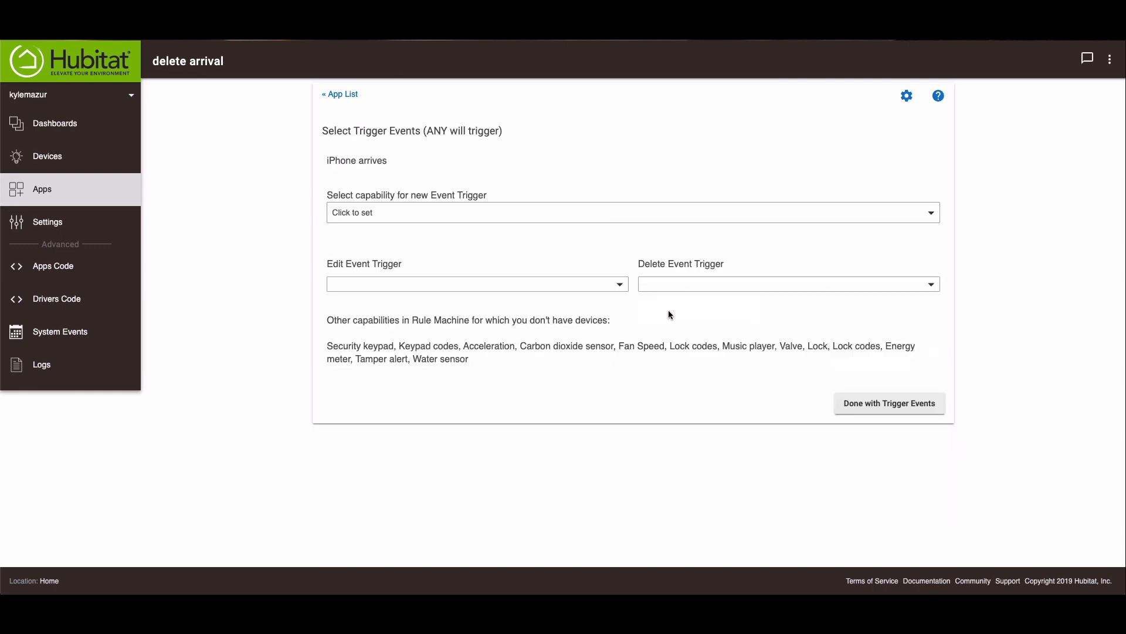
pyautogui.moveTo(805, 345)
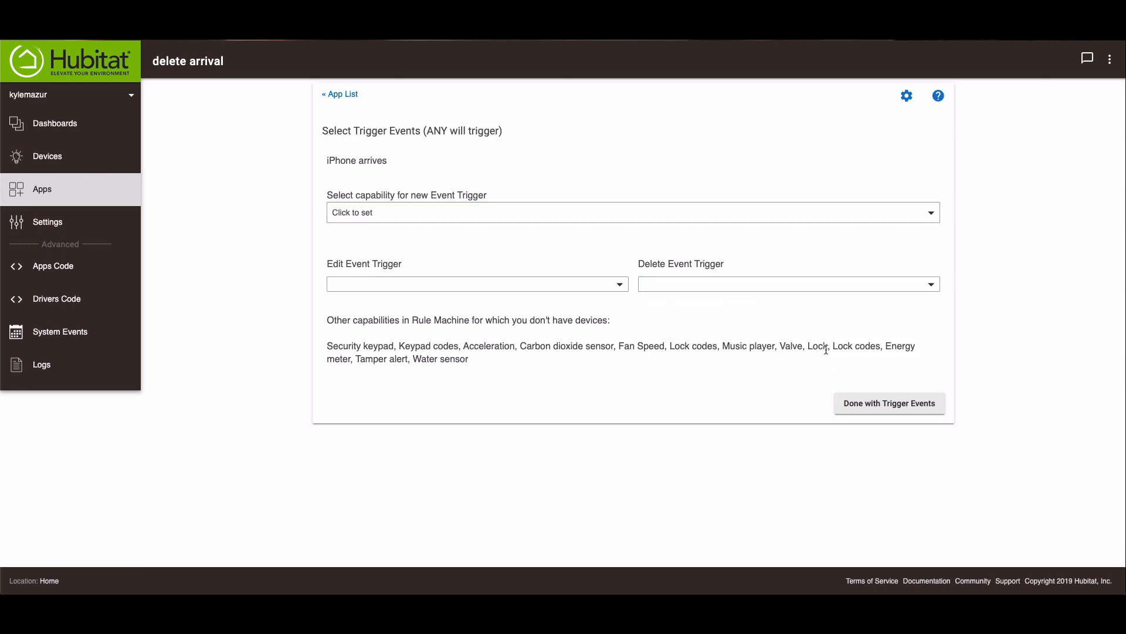
pyautogui.click(888, 402)
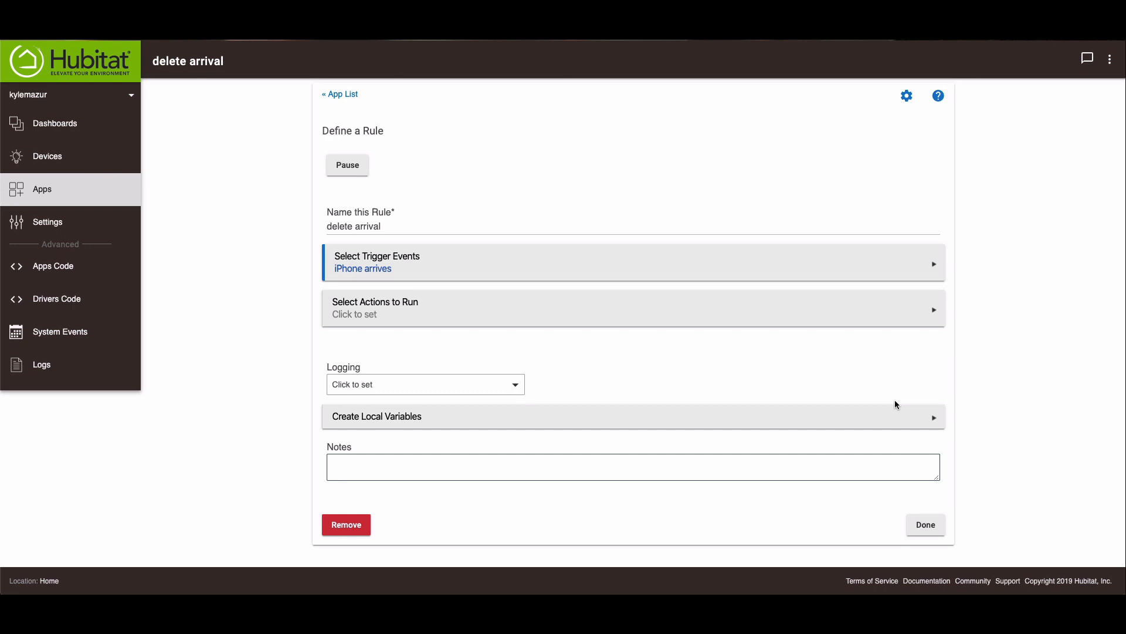
# - Add an action turning on the Backyard, Basement and Basement Heater switches
pyautogui.click(632, 308)
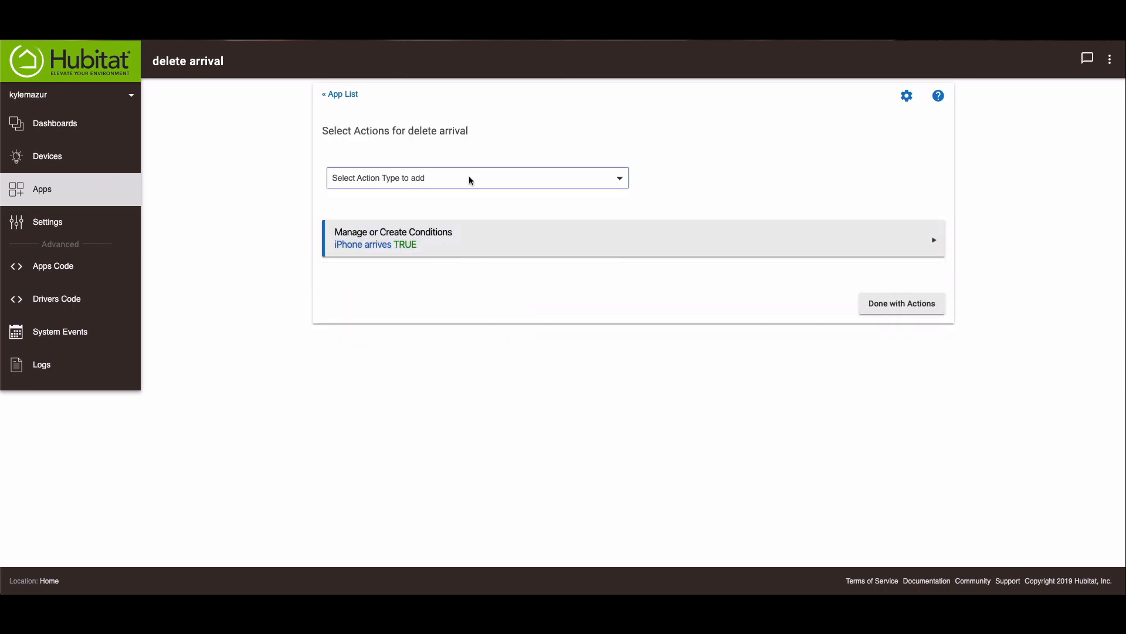
pyautogui.click(476, 178)
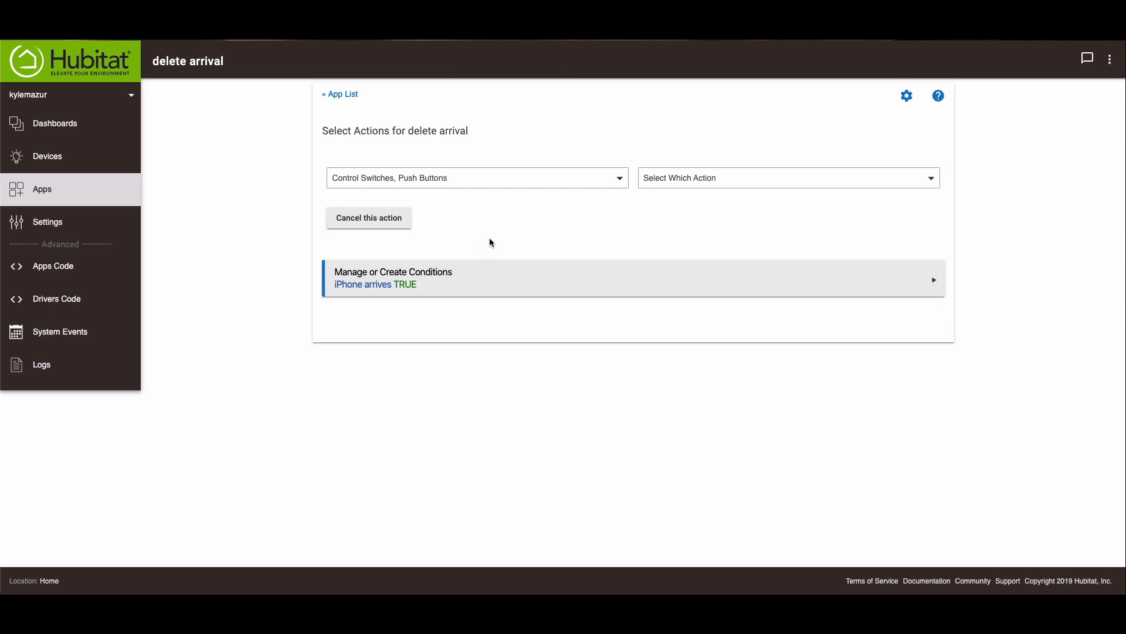
pyautogui.click(786, 177)
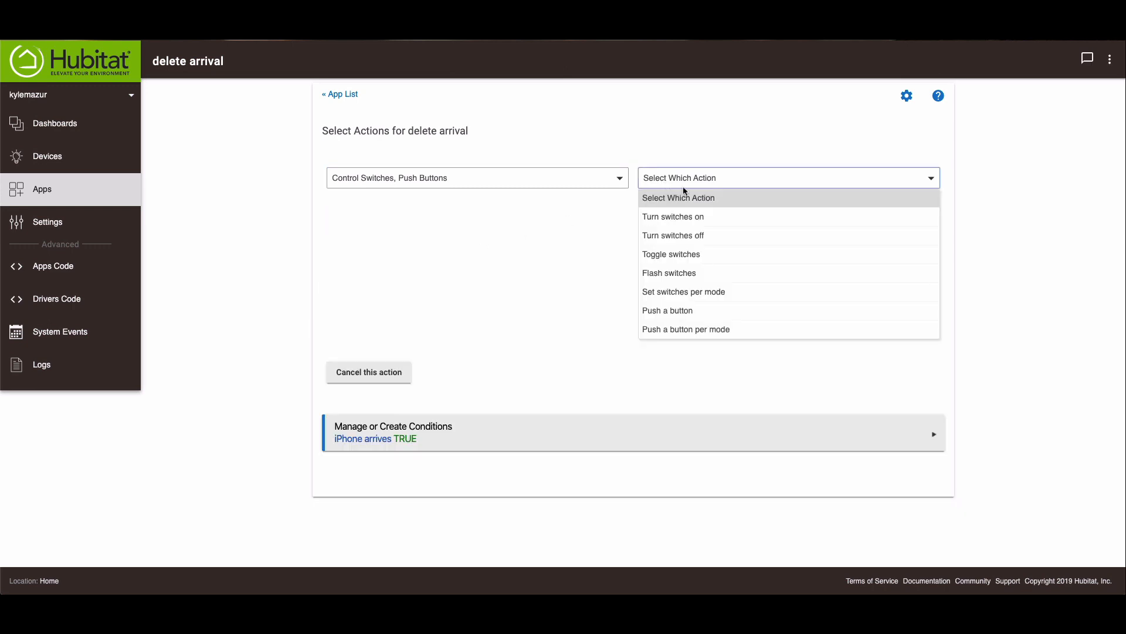
pyautogui.click(674, 216)
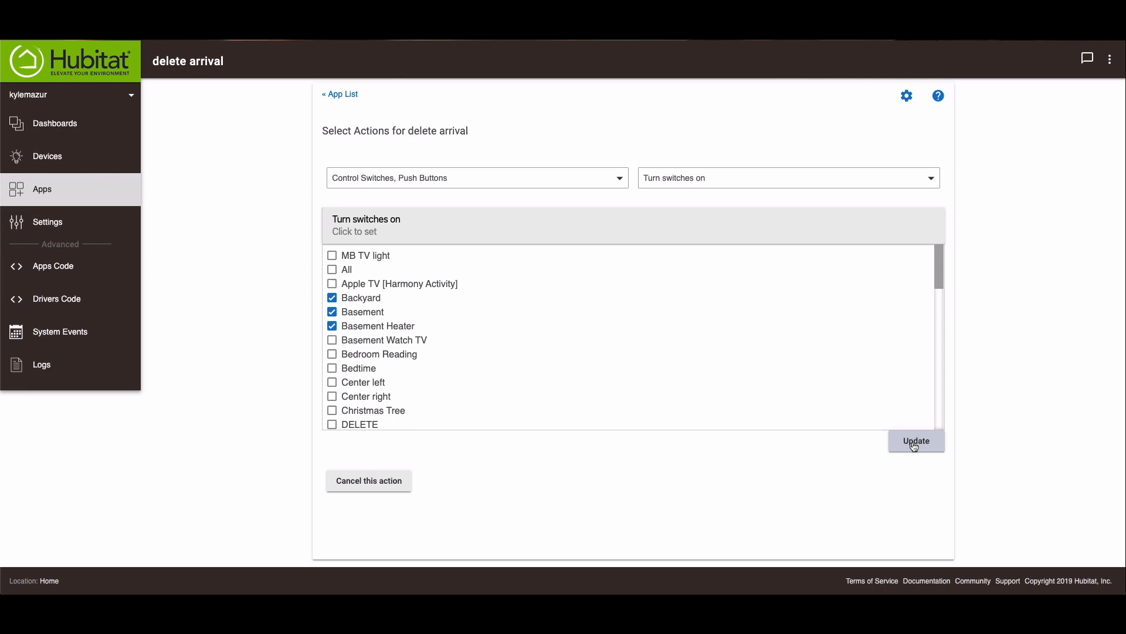
pyautogui.click(916, 440)
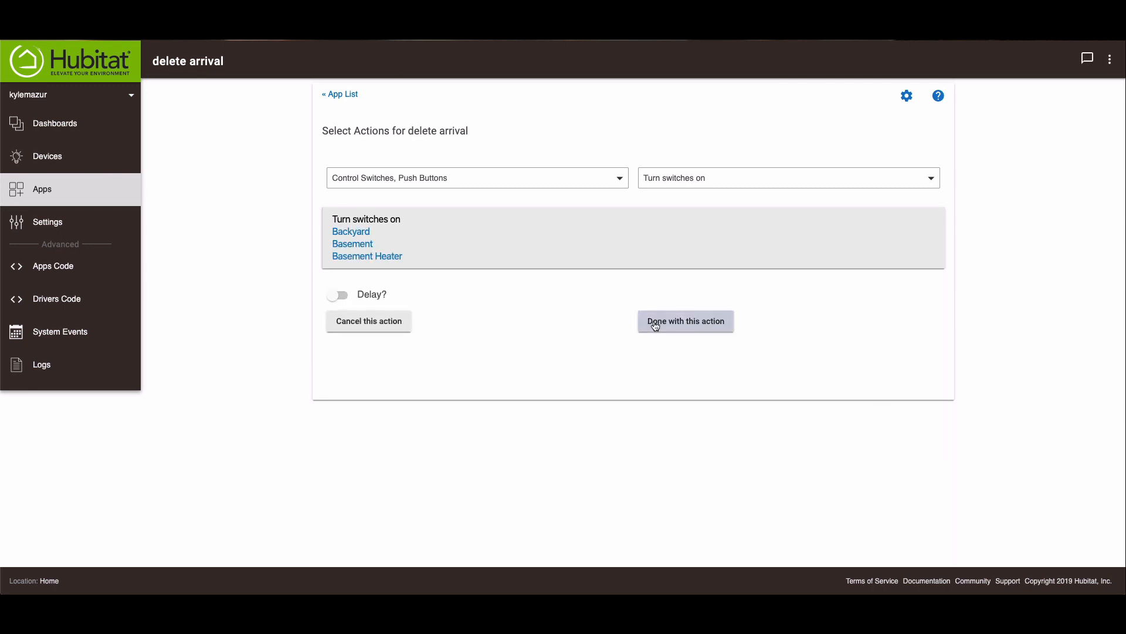
pyautogui.click(684, 322)
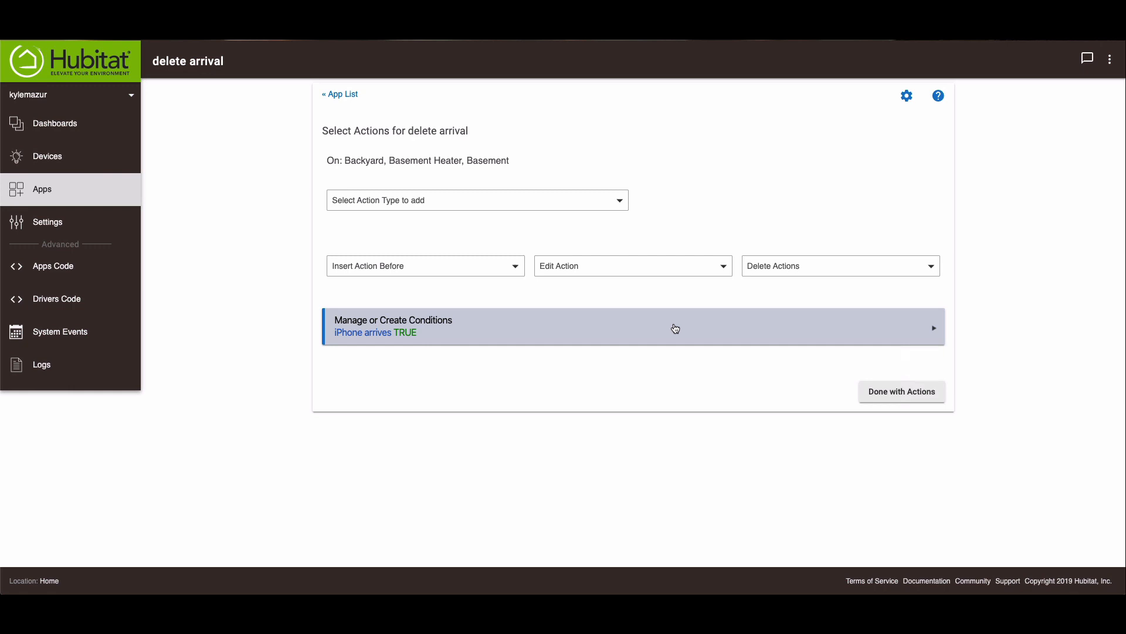
# - Add an action opening the Garage door
pyautogui.click(476, 200)
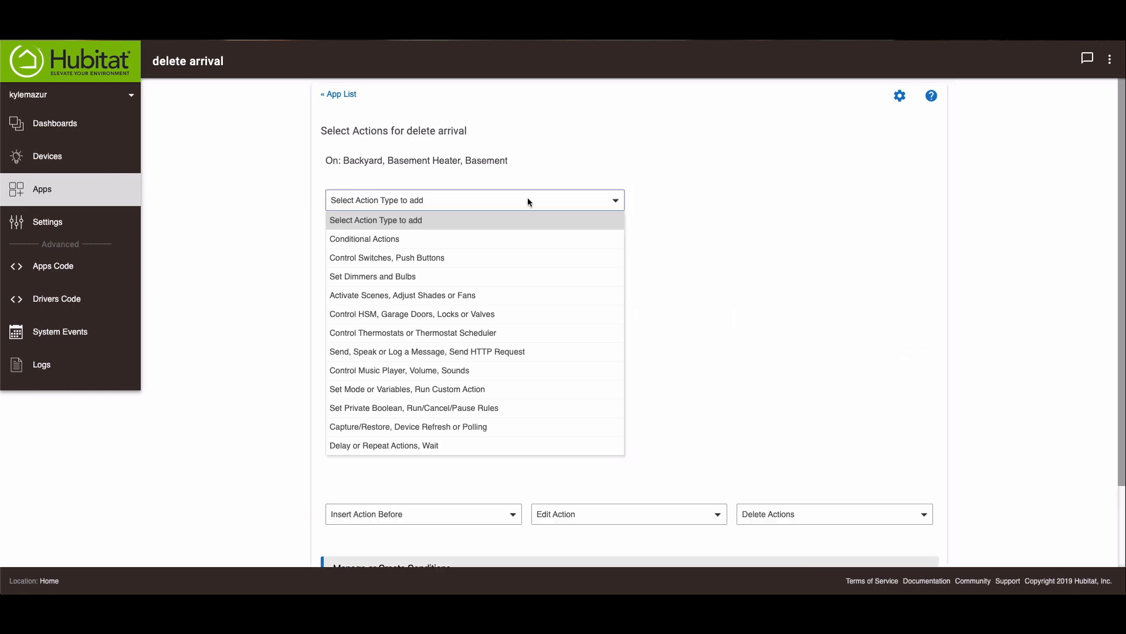
pyautogui.moveTo(403, 279)
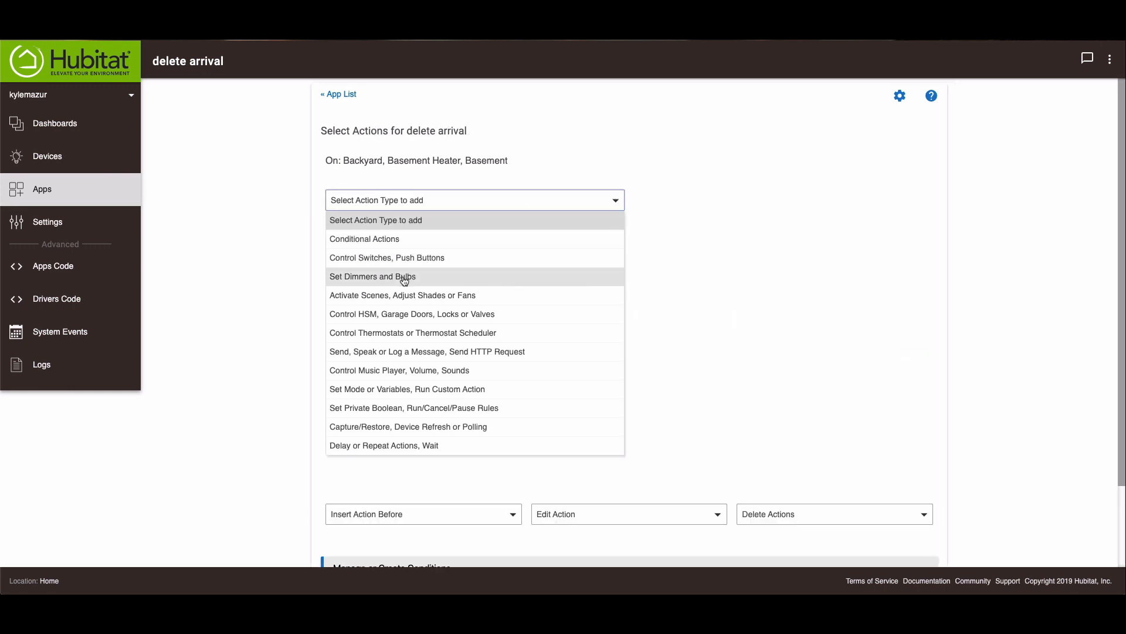
pyautogui.click(412, 315)
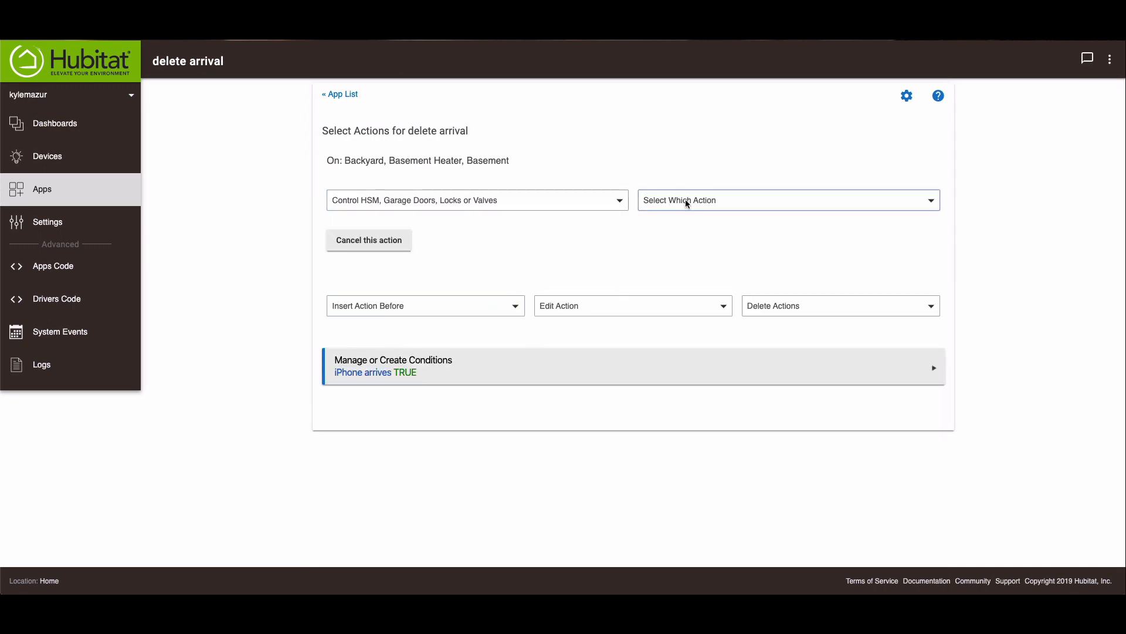
pyautogui.click(786, 200)
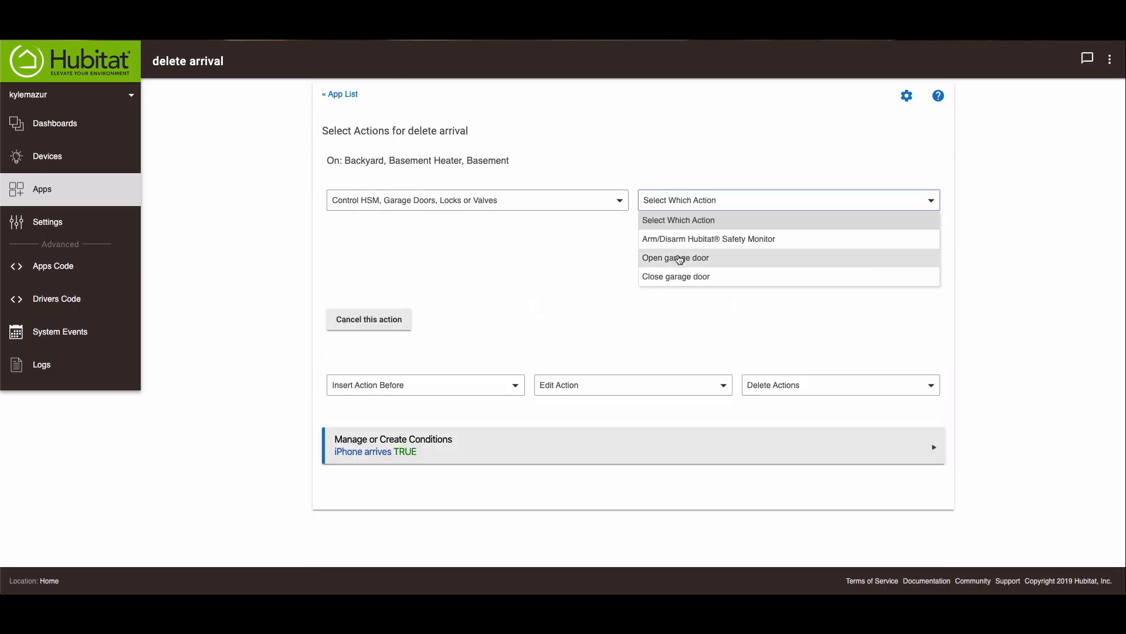
pyautogui.click(674, 257)
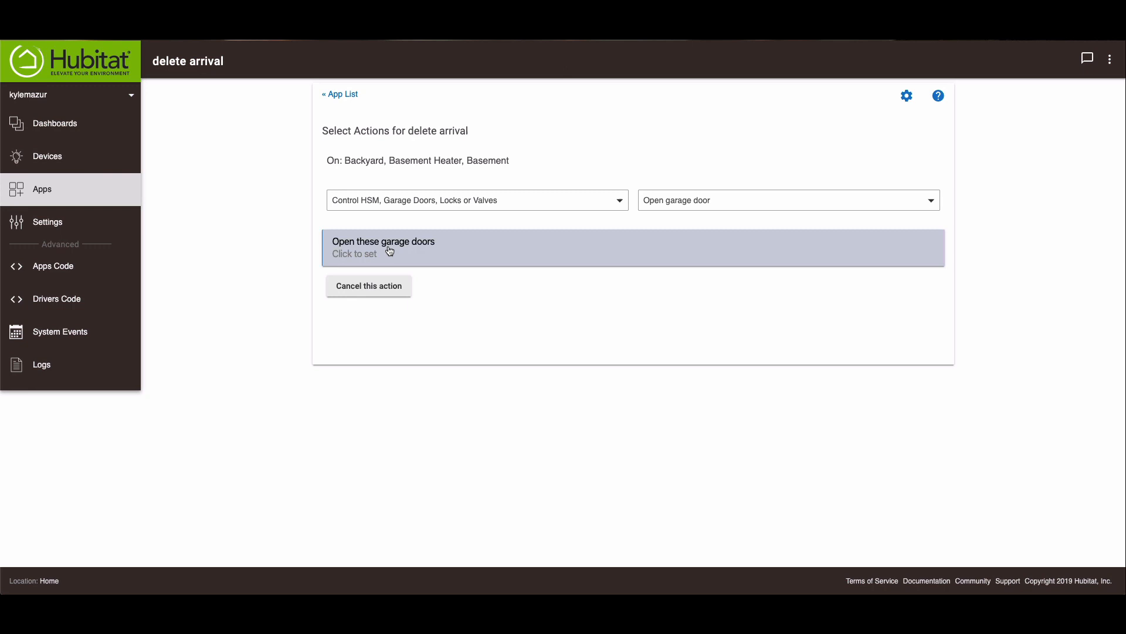
pyautogui.click(382, 246)
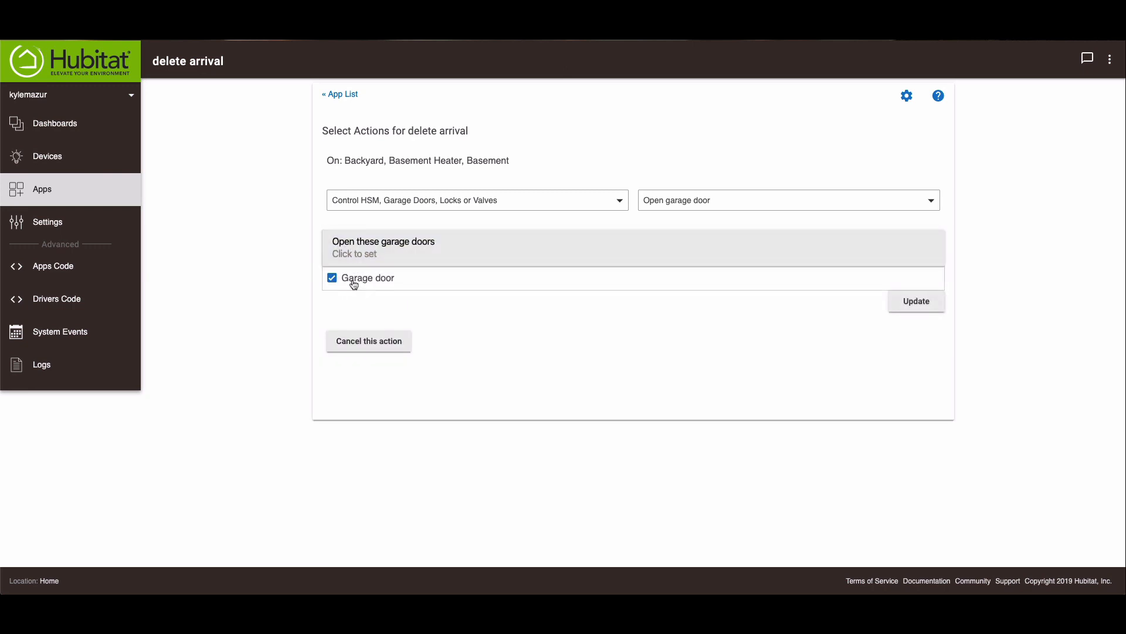
pyautogui.click(915, 301)
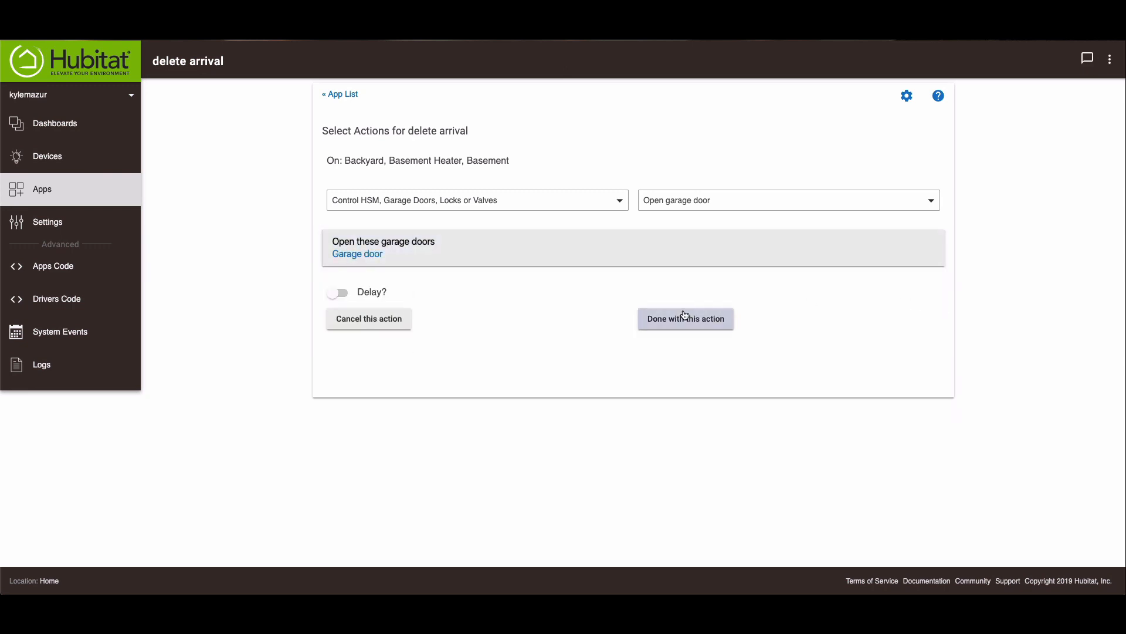
pyautogui.click(684, 318)
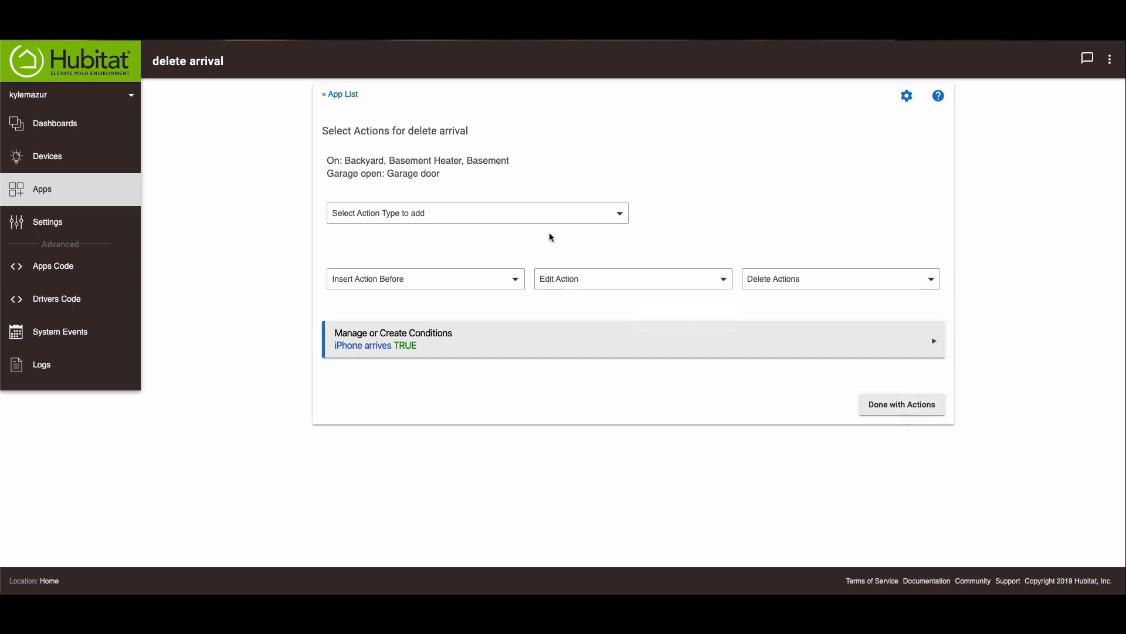
# - Add an action setting the mode to Arrival
pyautogui.click(476, 212)
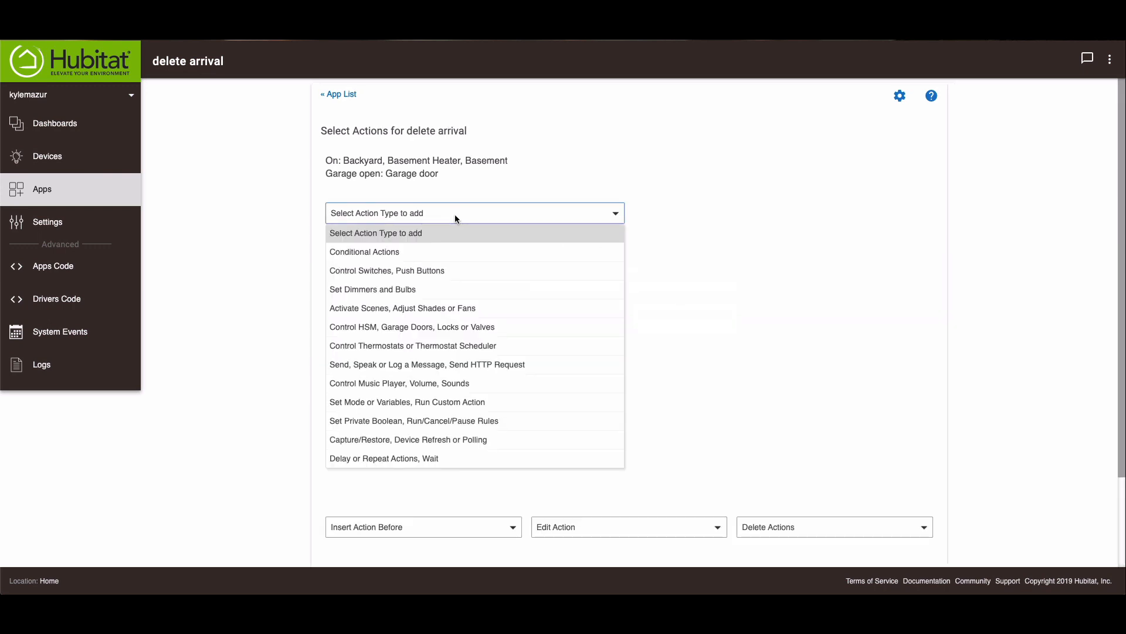
pyautogui.moveTo(433, 401)
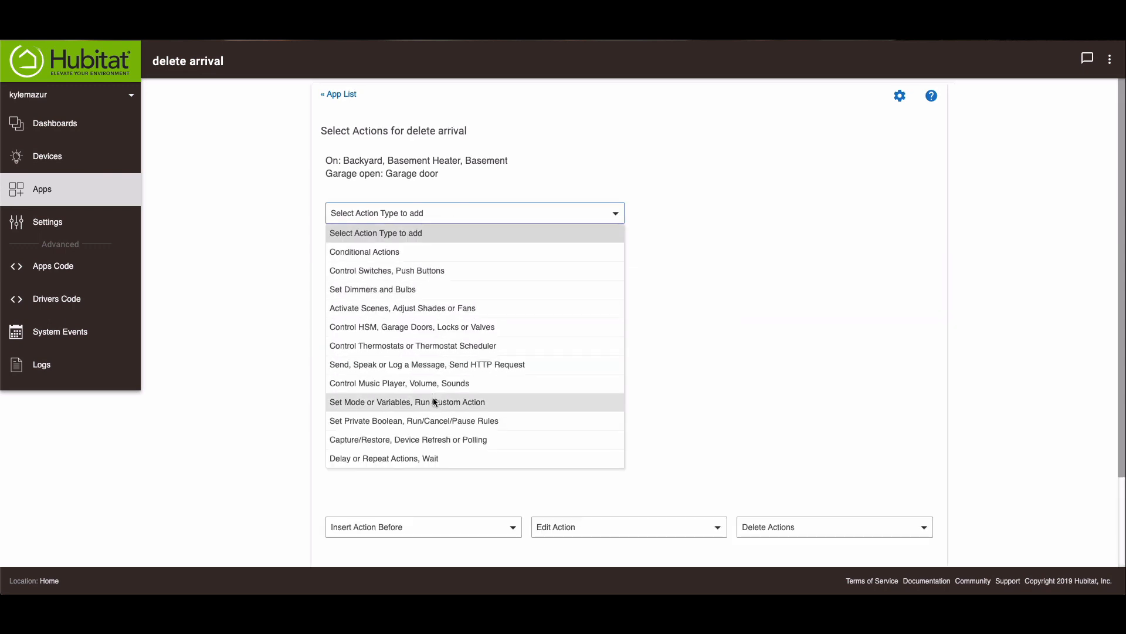
pyautogui.click(407, 401)
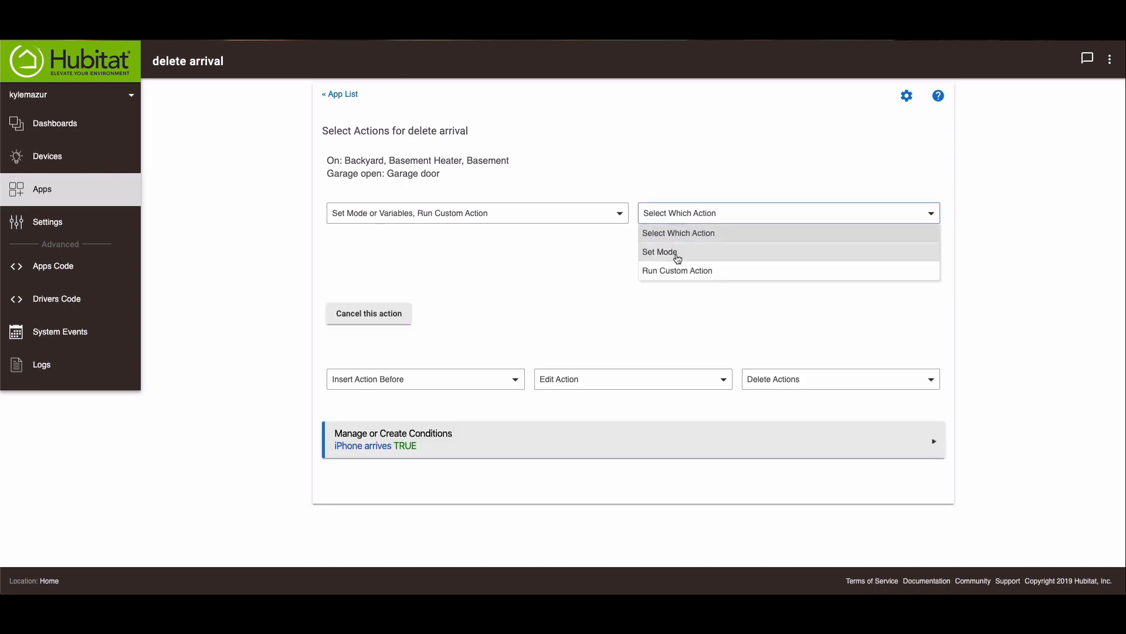
pyautogui.click(658, 251)
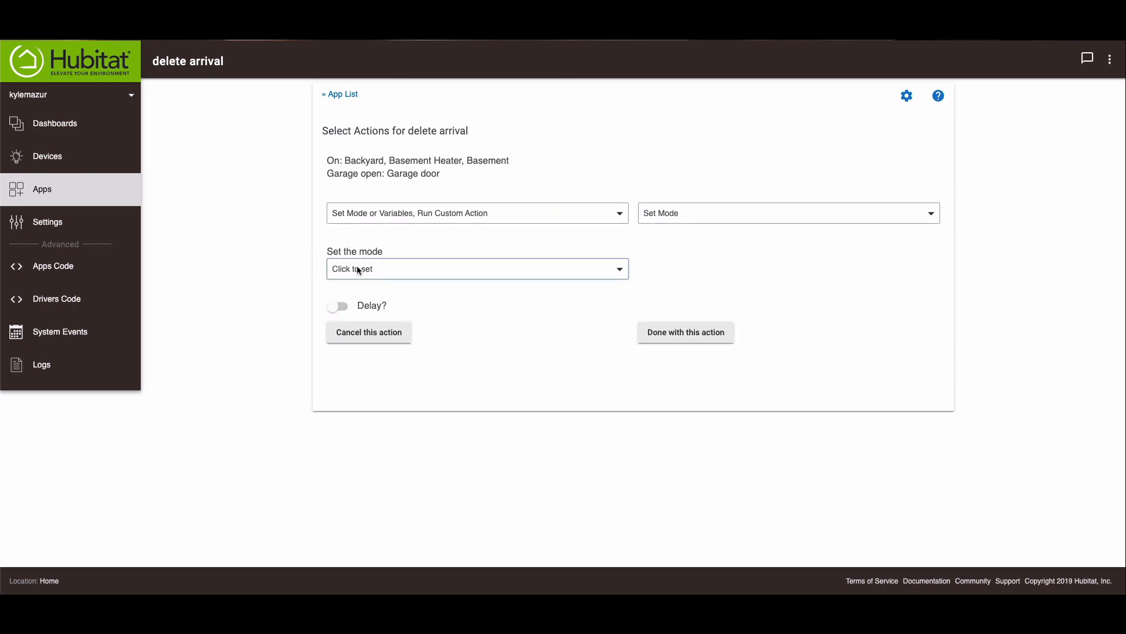
pyautogui.click(476, 267)
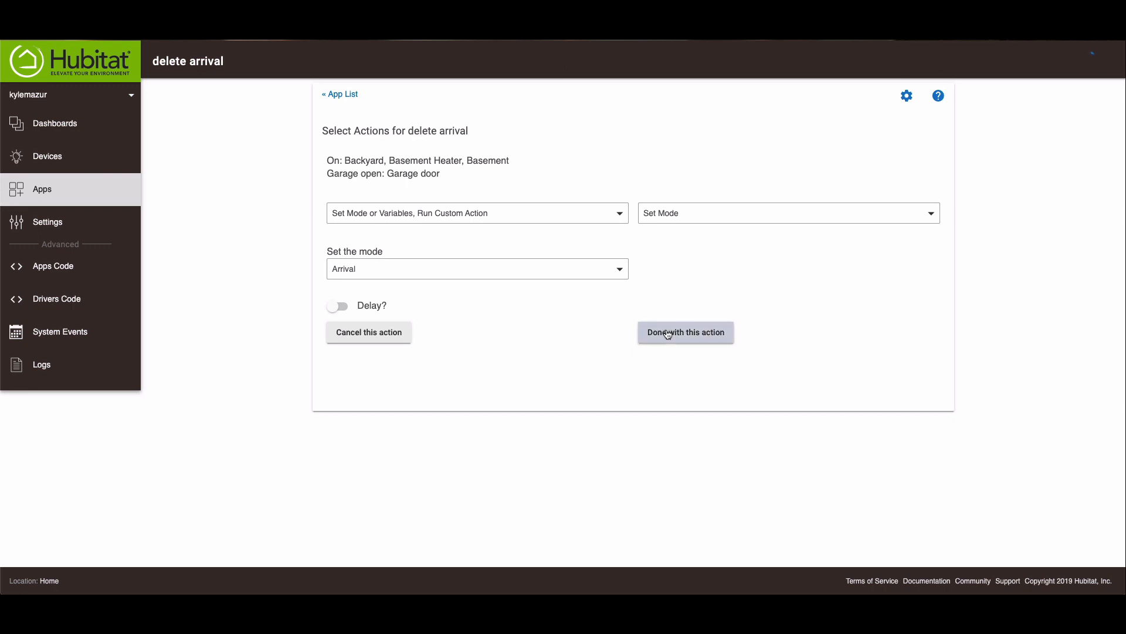
pyautogui.click(684, 332)
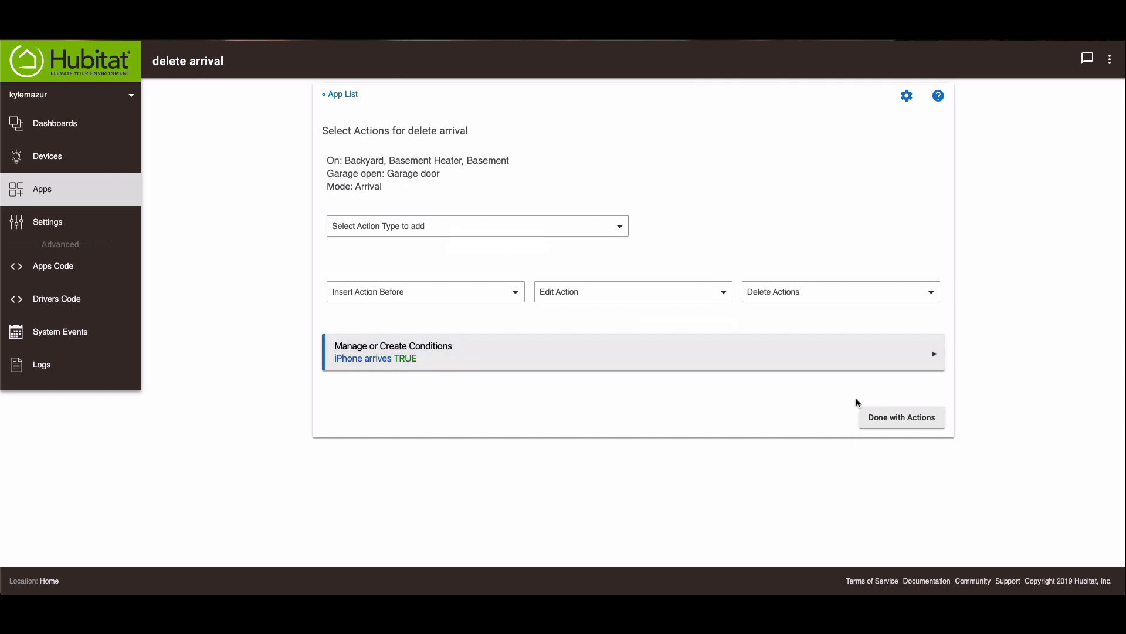
pyautogui.click(901, 418)
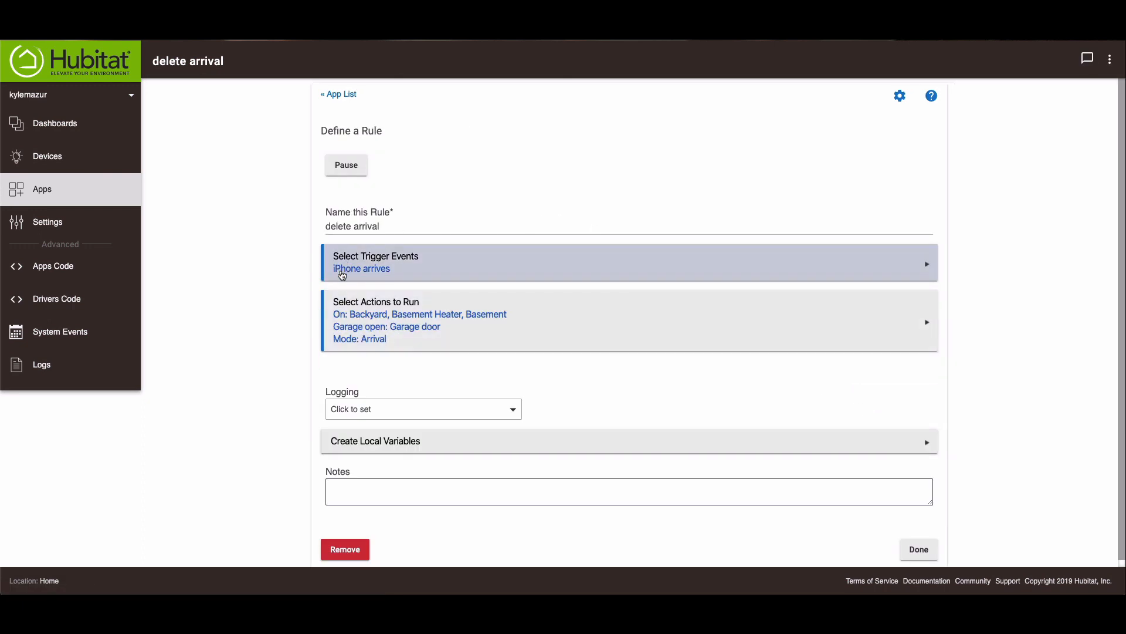
pyautogui.moveTo(485, 325)
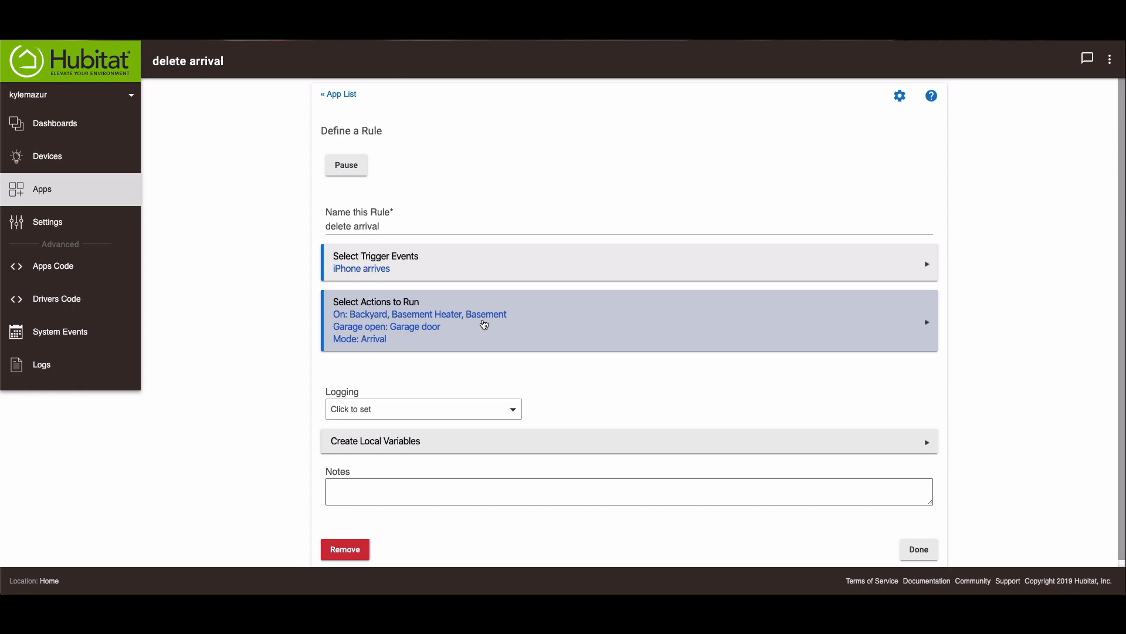
pyautogui.moveTo(347, 339)
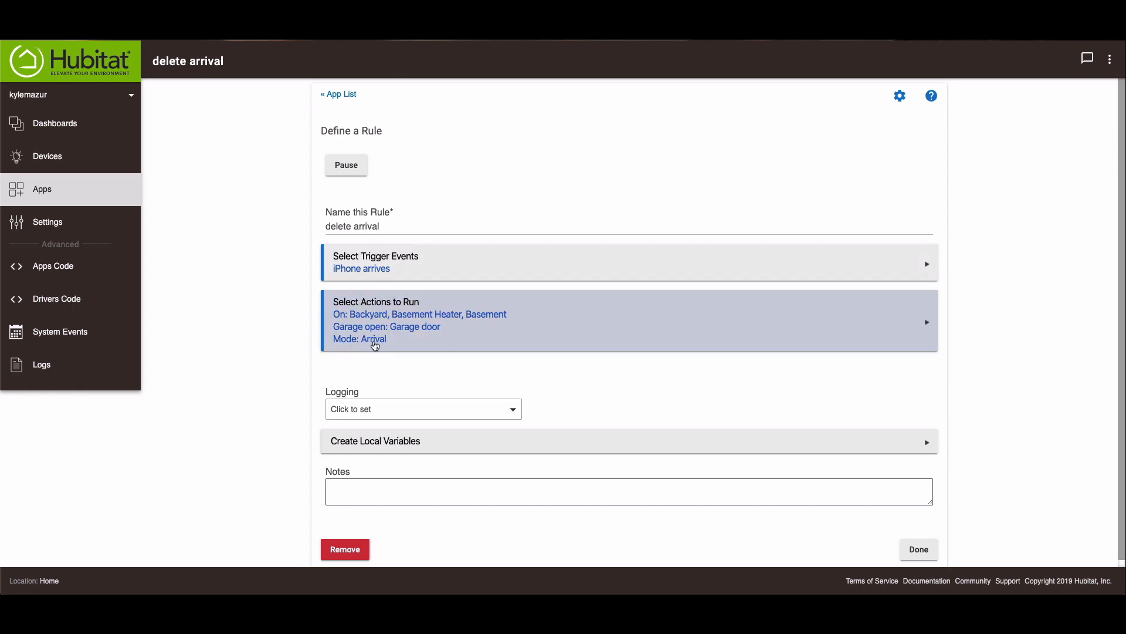
pyautogui.moveTo(494, 340)
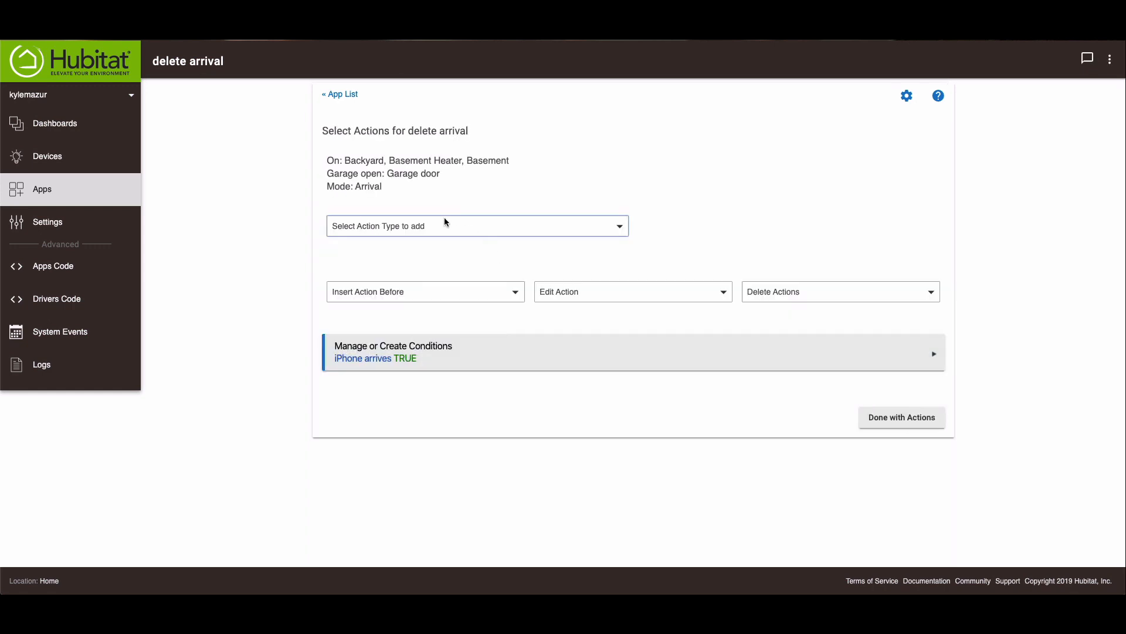
# - Set up an action turning off Backyard and Basement with a 5-minute delay
pyautogui.click(476, 225)
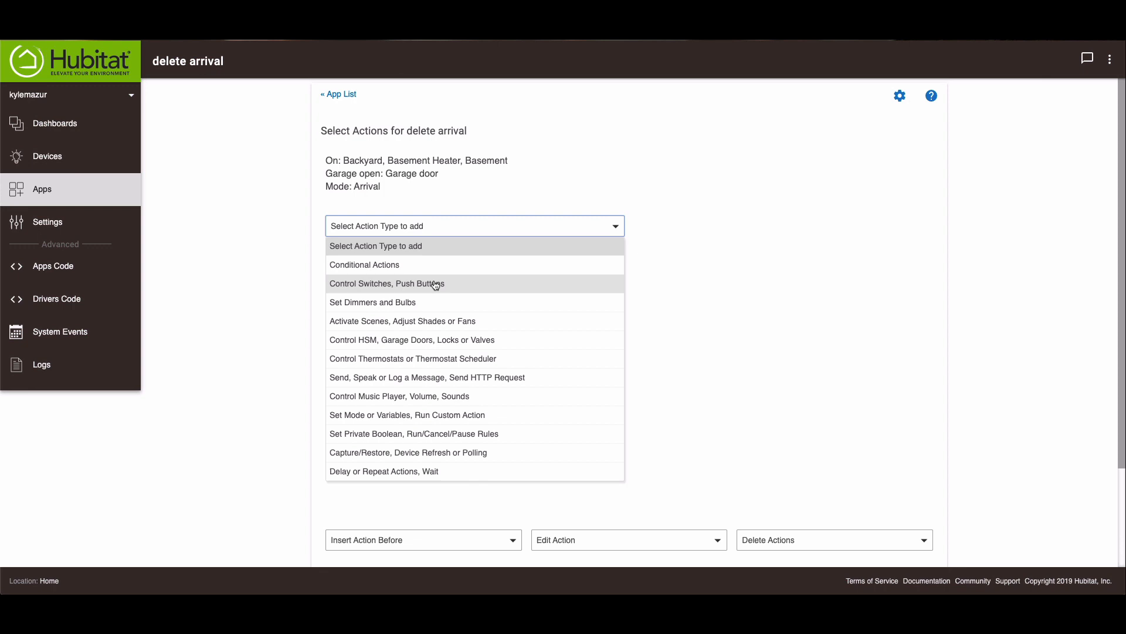
pyautogui.click(386, 282)
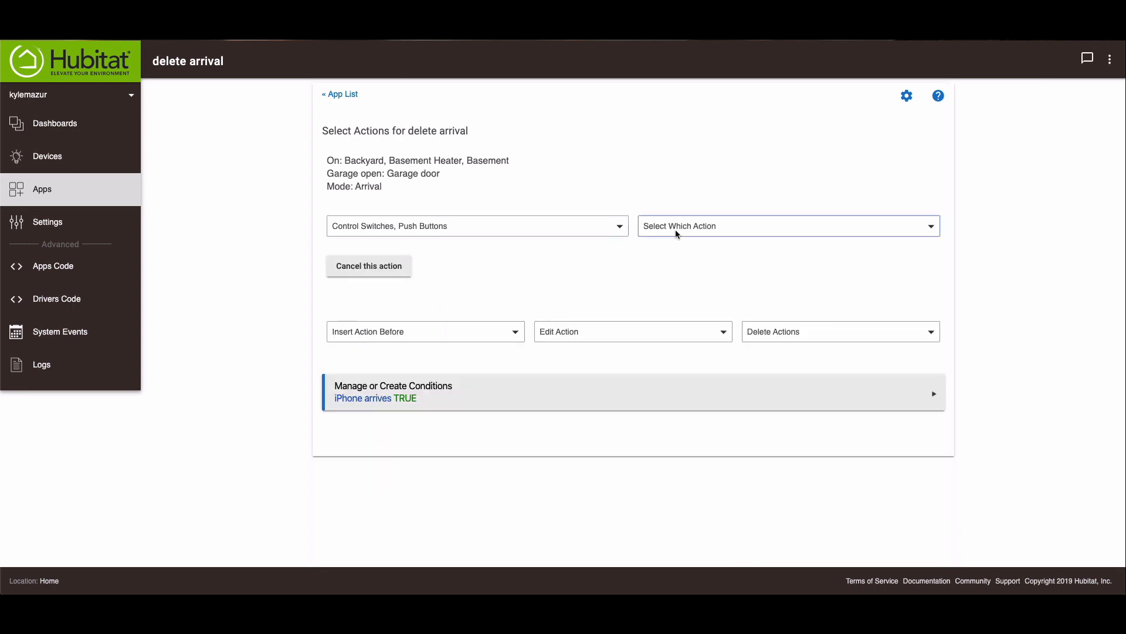
pyautogui.click(786, 225)
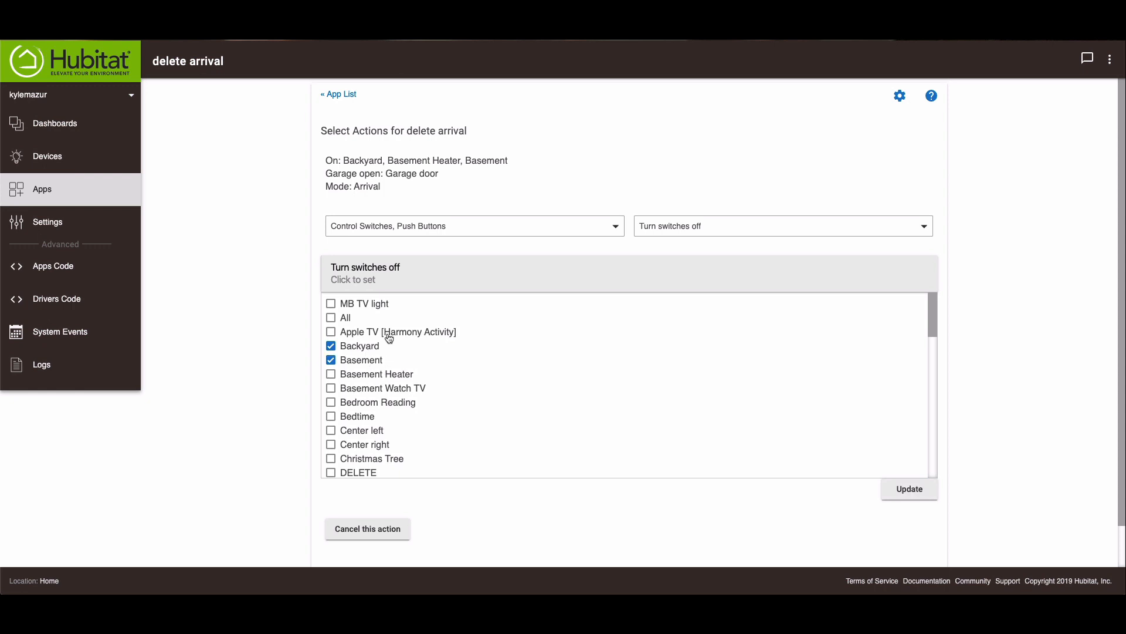
pyautogui.moveTo(657, 385)
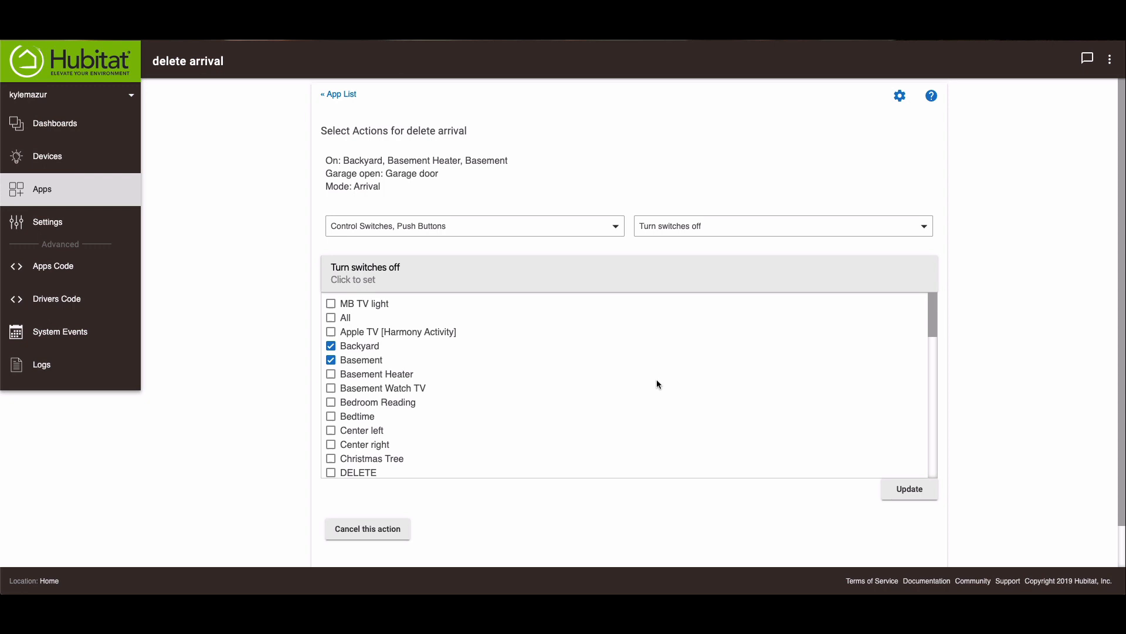
pyautogui.moveTo(727, 399)
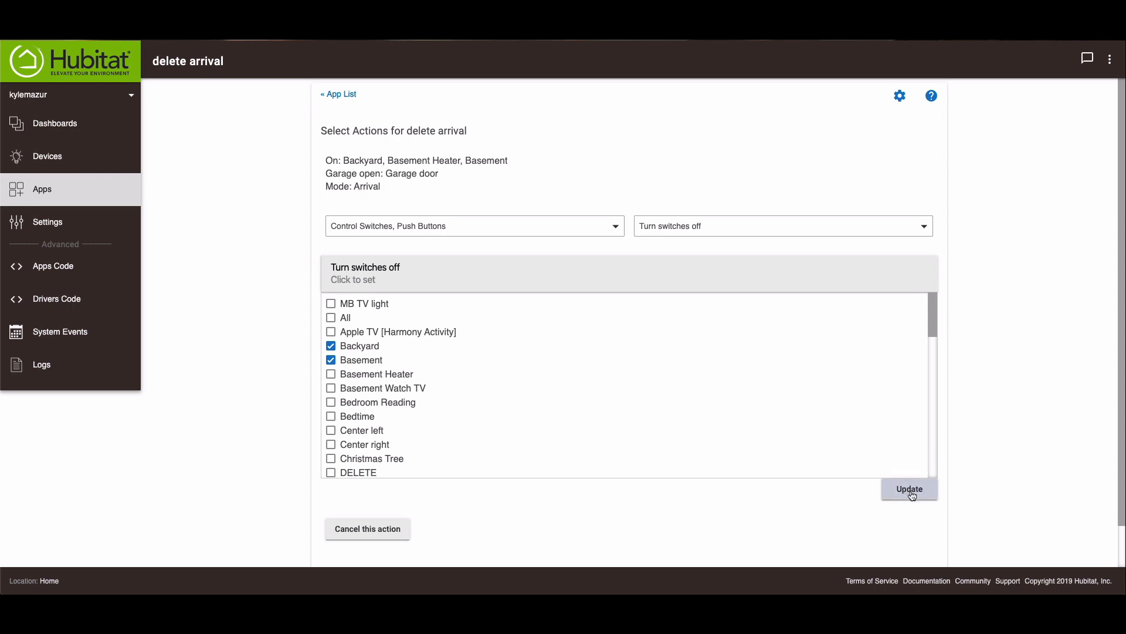
pyautogui.click(909, 488)
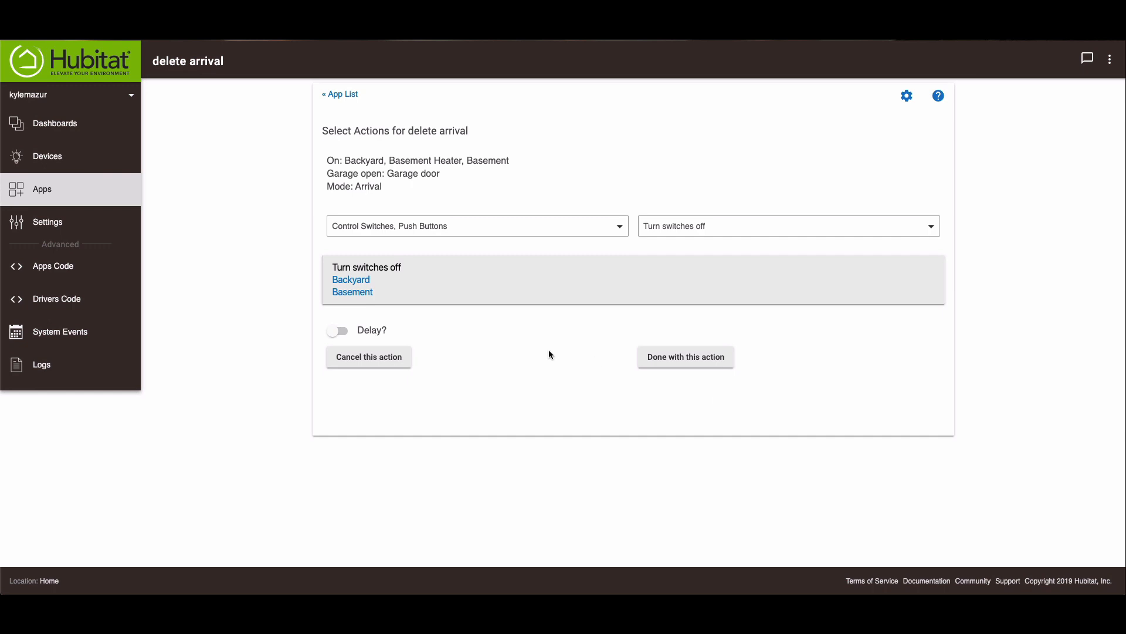
pyautogui.moveTo(338, 337)
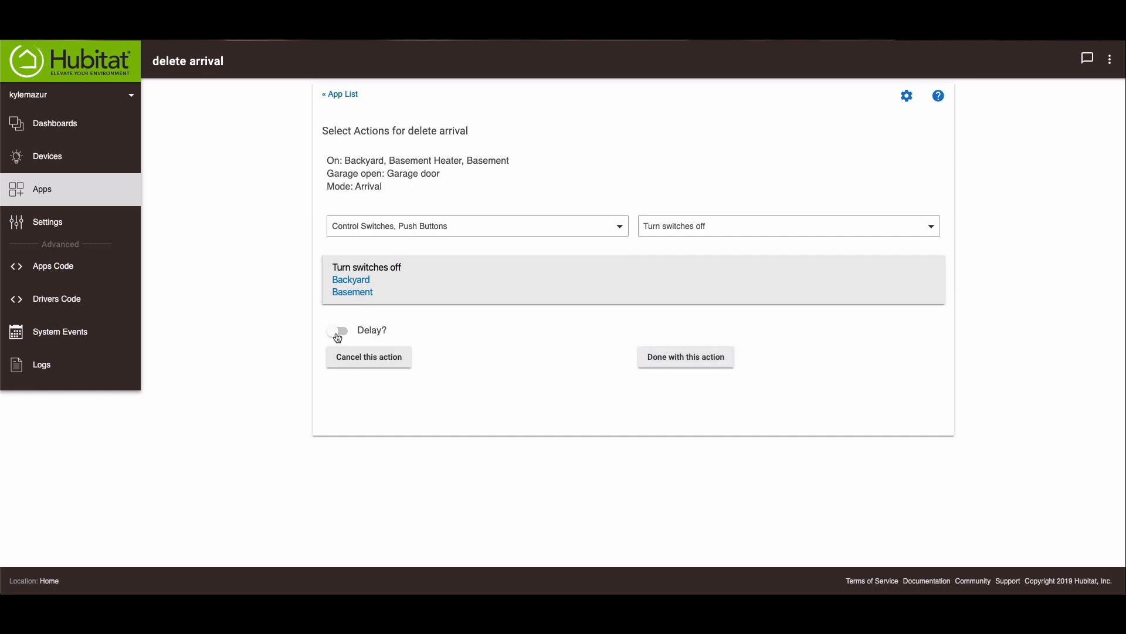
pyautogui.click(337, 330)
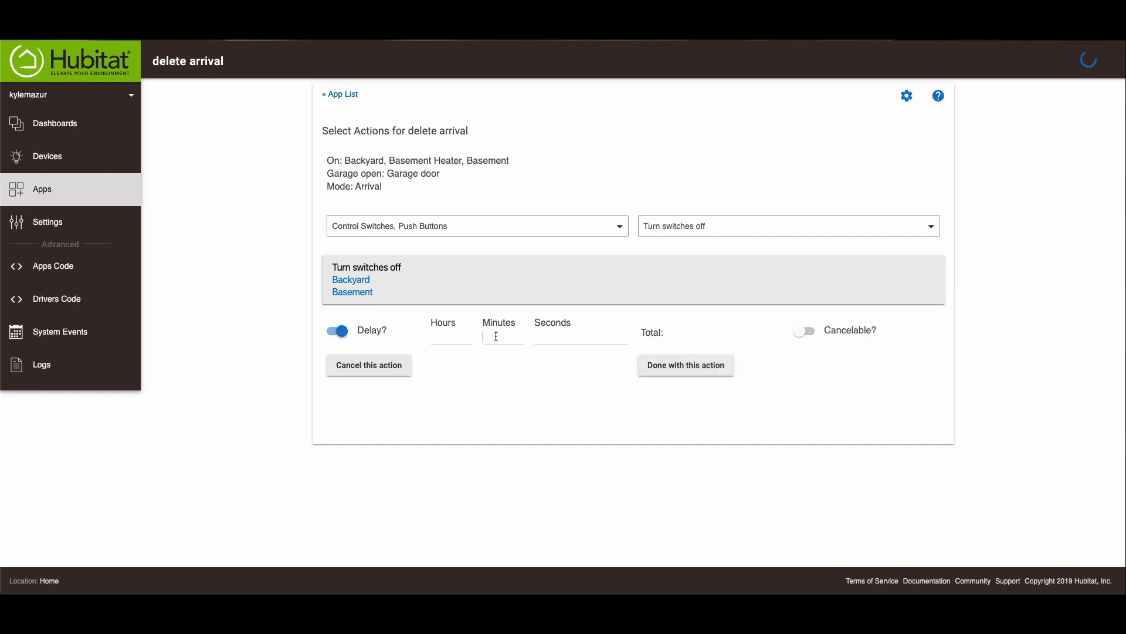
pyautogui.write('4')
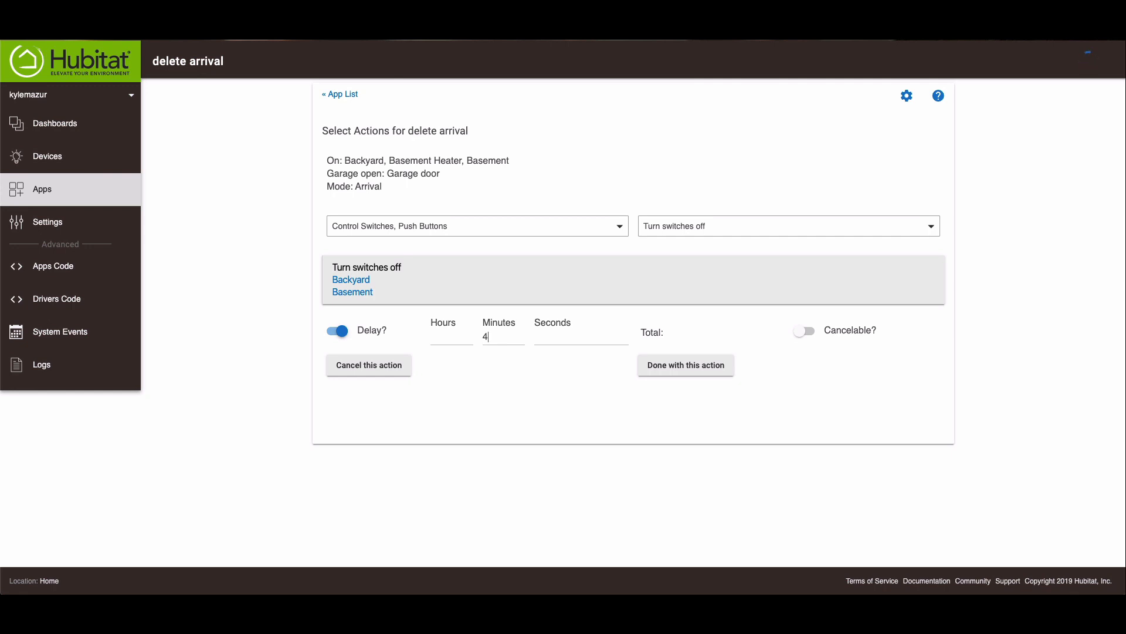
pyautogui.write('5')
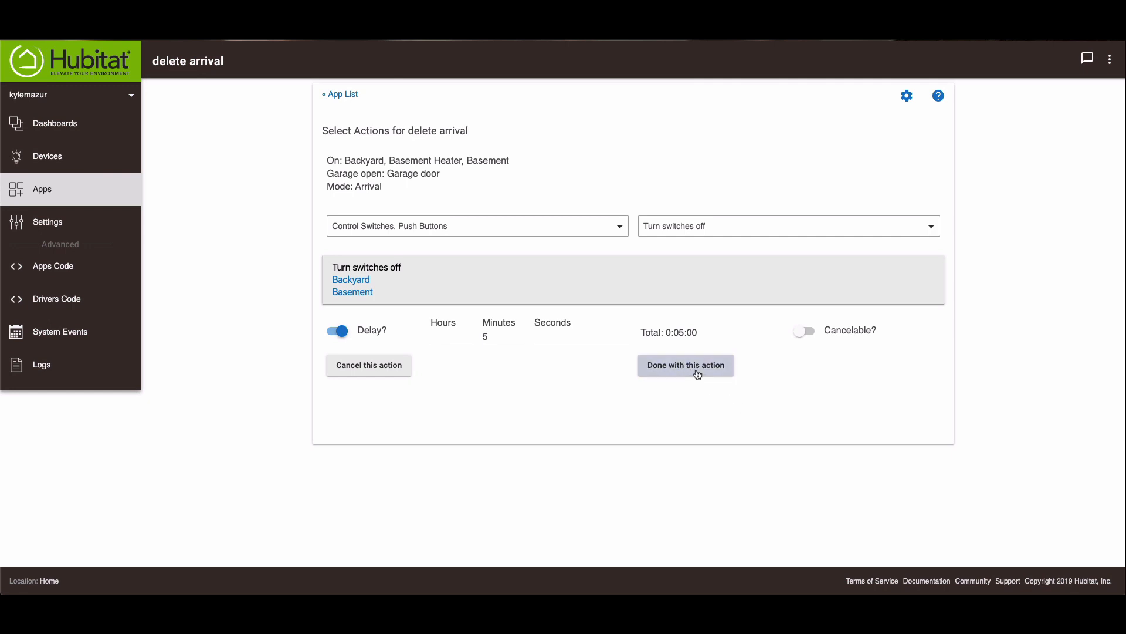
# - Save the delayed switch-off and add a Close Garage door action delayed 0:05:00
pyautogui.click(683, 365)
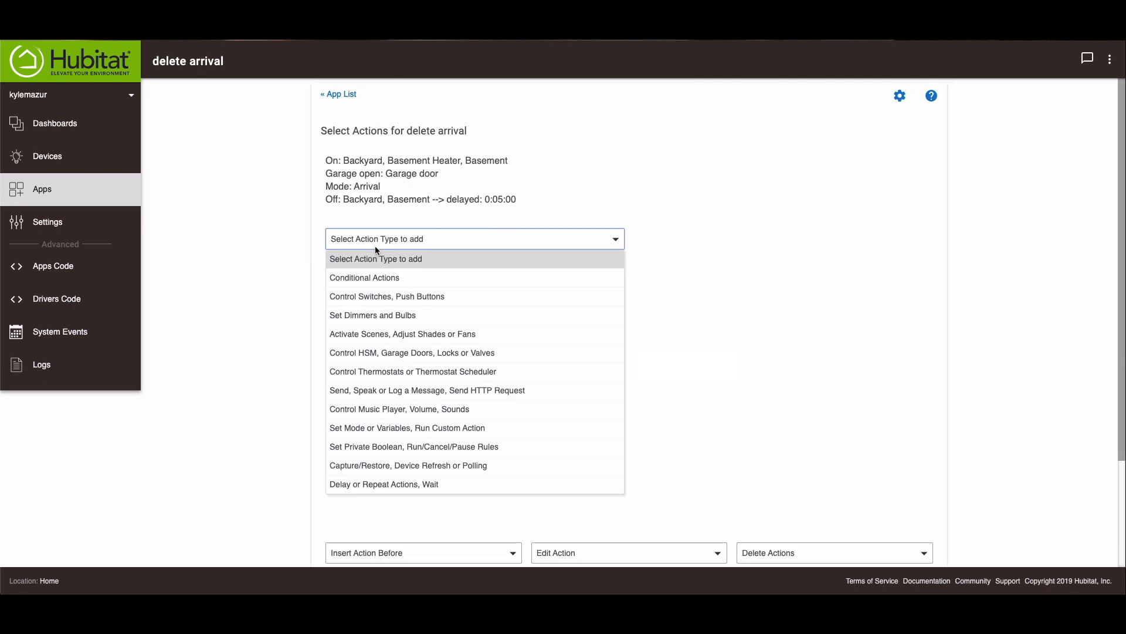
pyautogui.moveTo(393, 353)
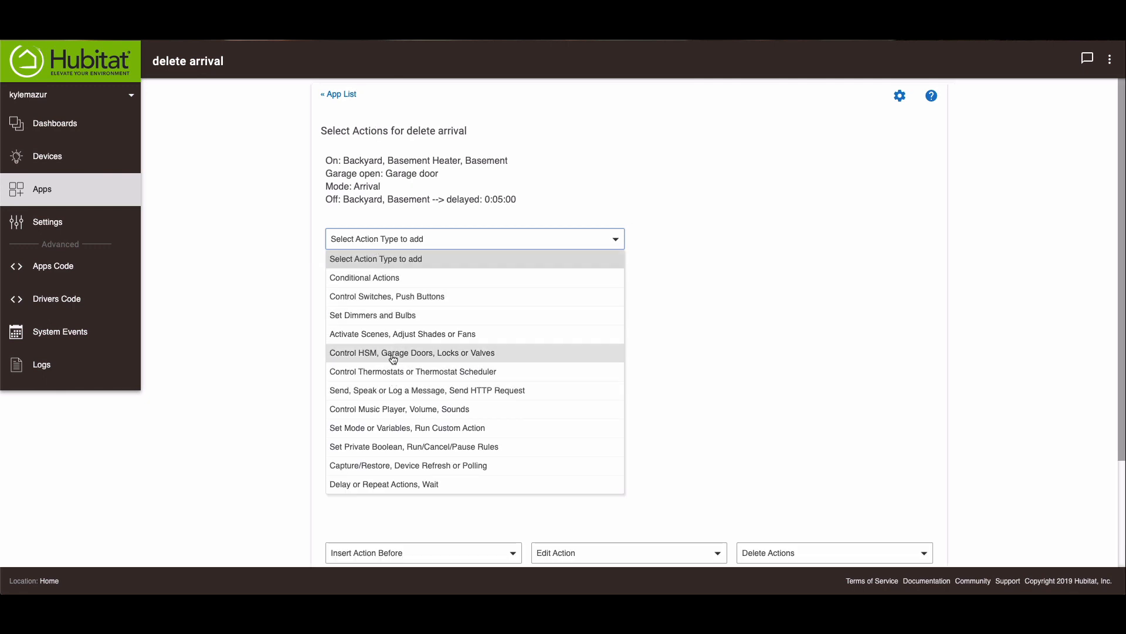
pyautogui.click(412, 353)
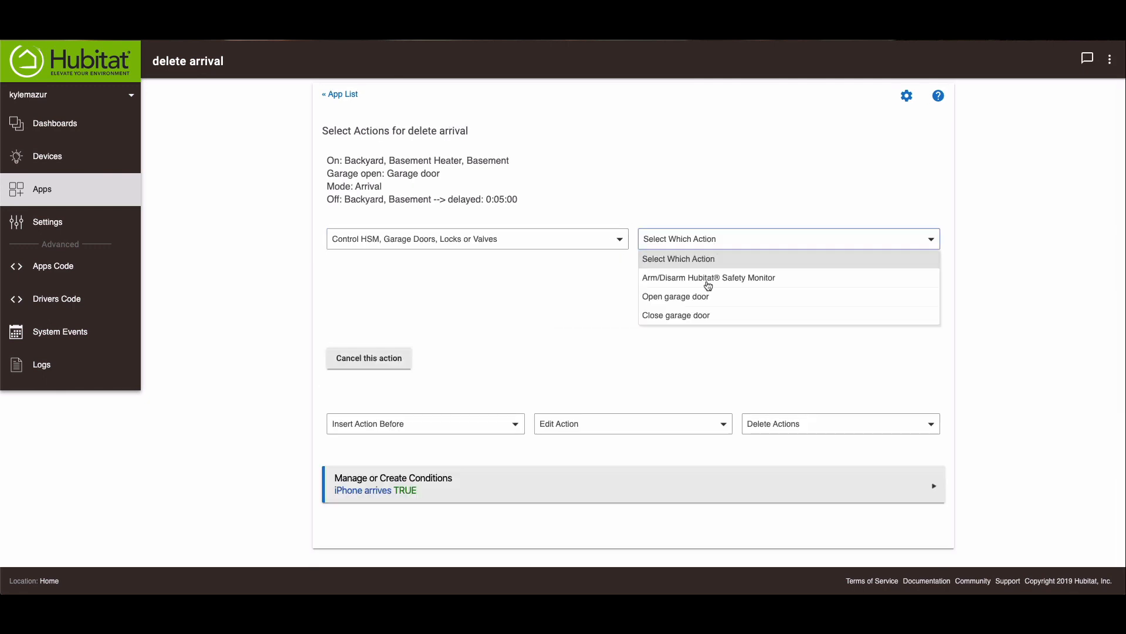
pyautogui.click(676, 315)
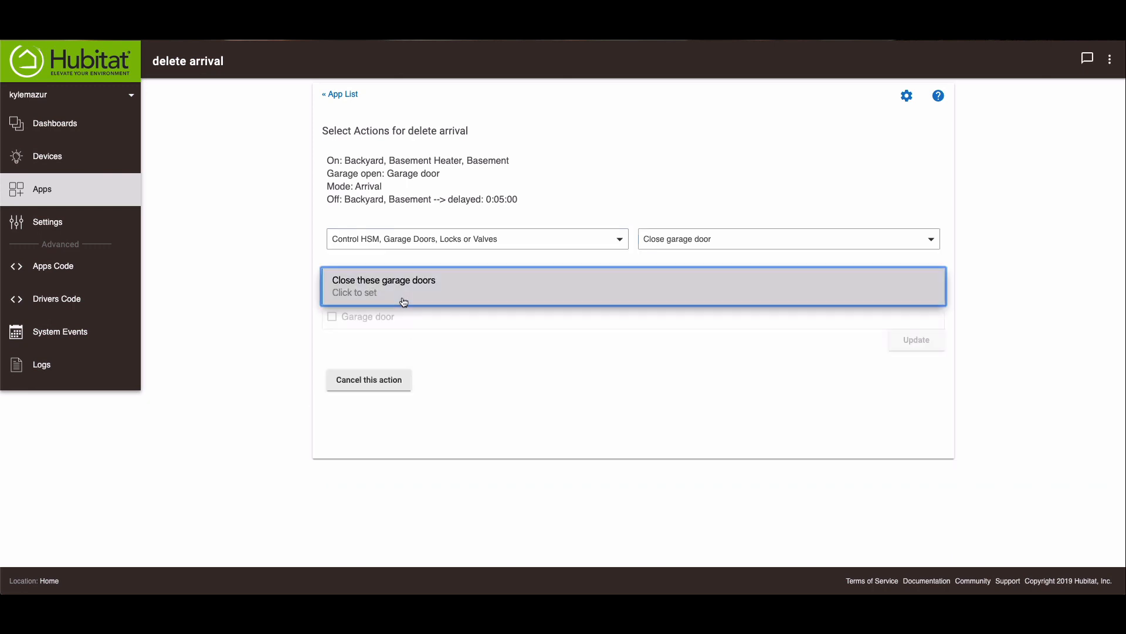
pyautogui.click(332, 316)
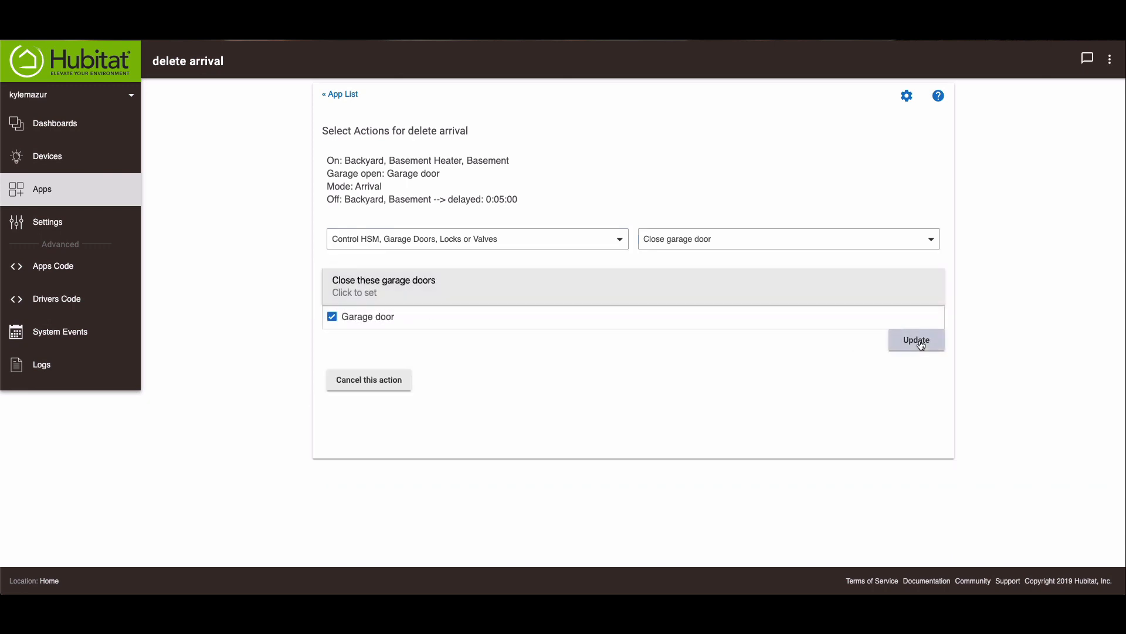
pyautogui.click(917, 340)
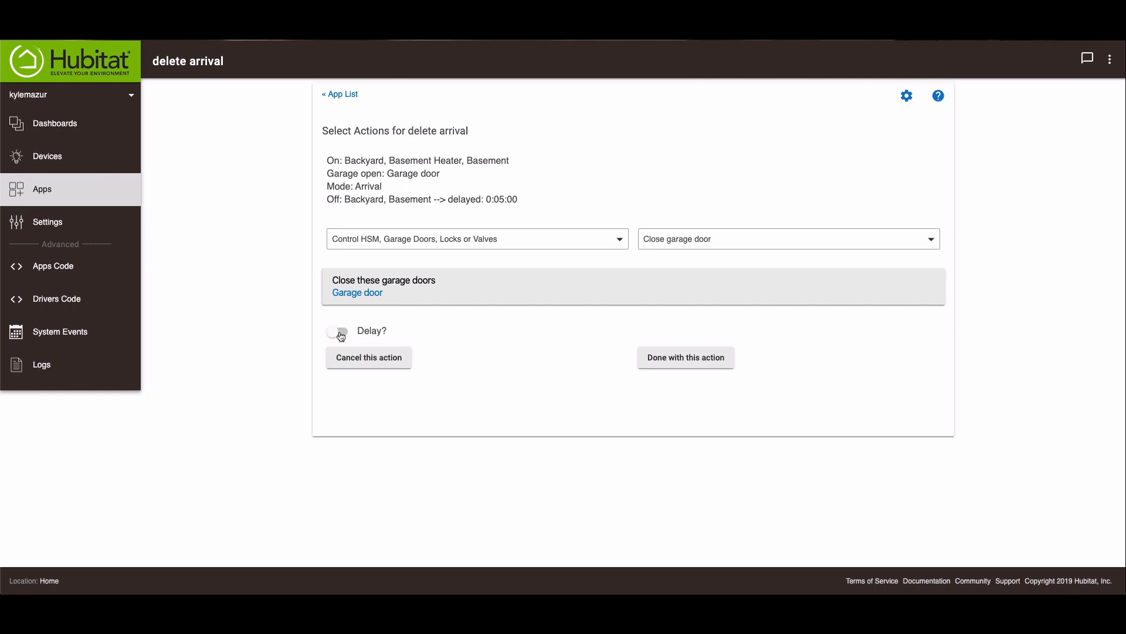
pyautogui.click(336, 331)
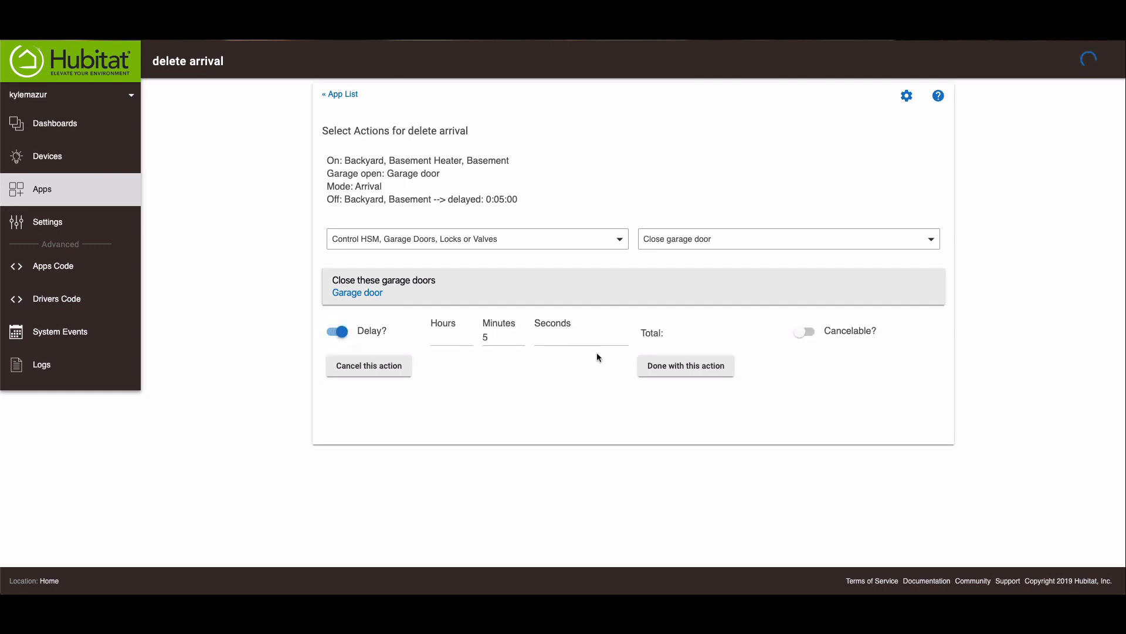
pyautogui.click(685, 366)
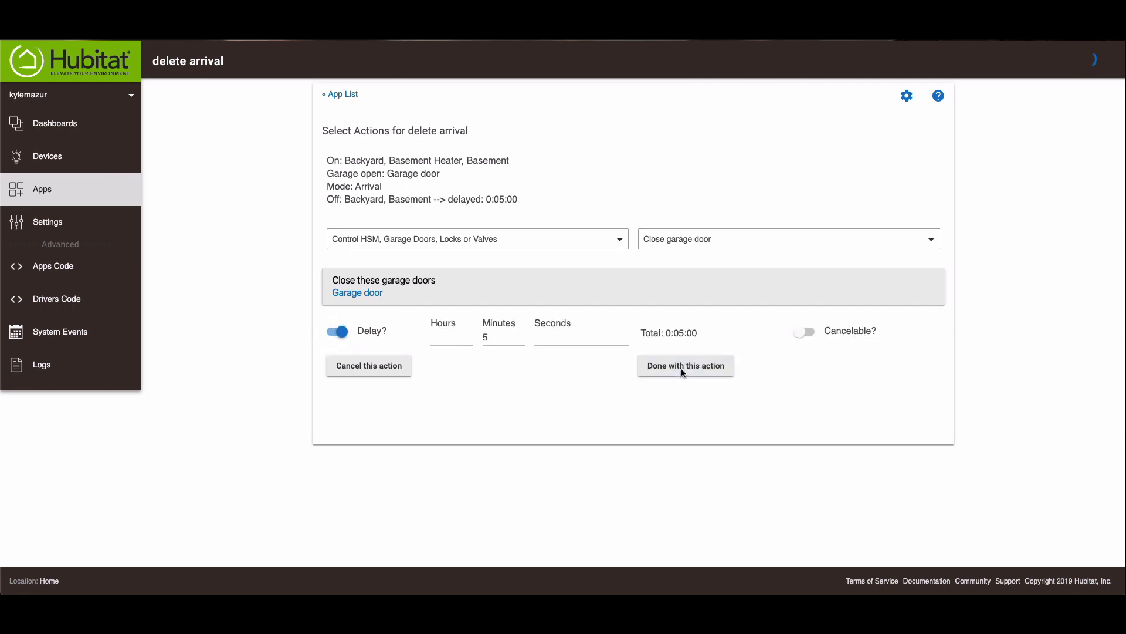
pyautogui.click(686, 366)
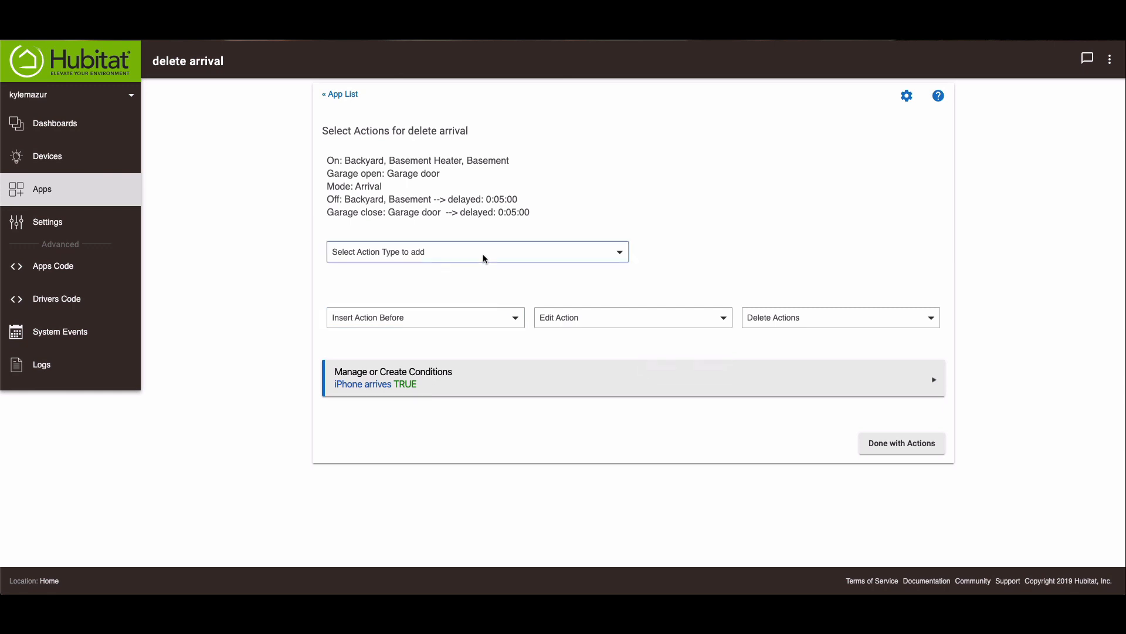
# - Add an action setting the mode to Home after a 5-minute delay
pyautogui.click(475, 251)
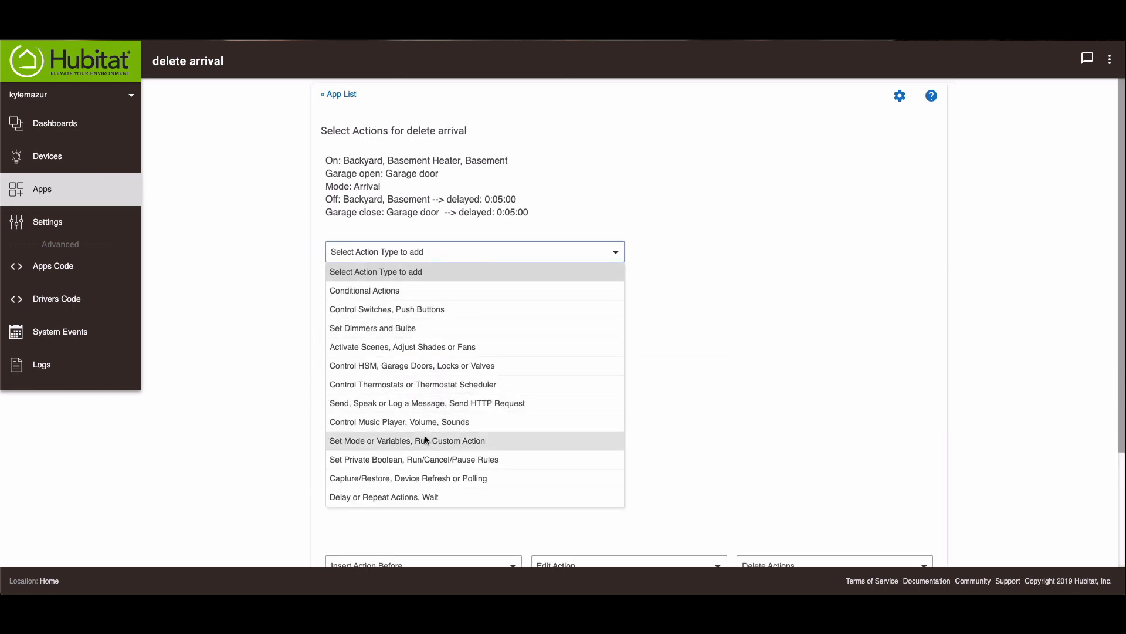
pyautogui.click(407, 440)
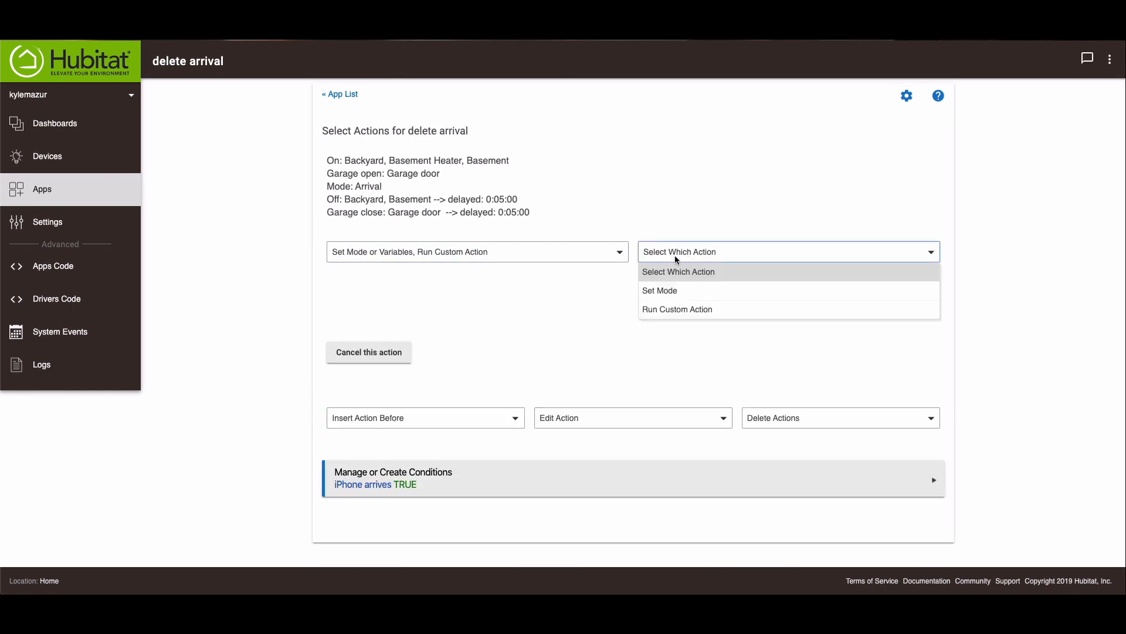
pyautogui.click(658, 290)
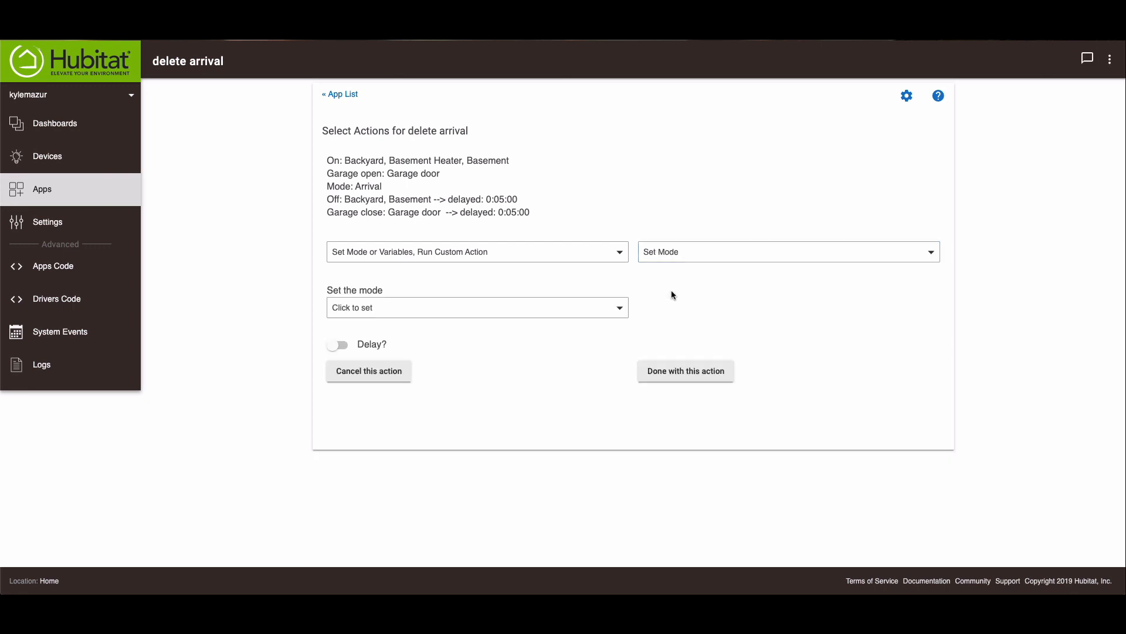
pyautogui.click(474, 306)
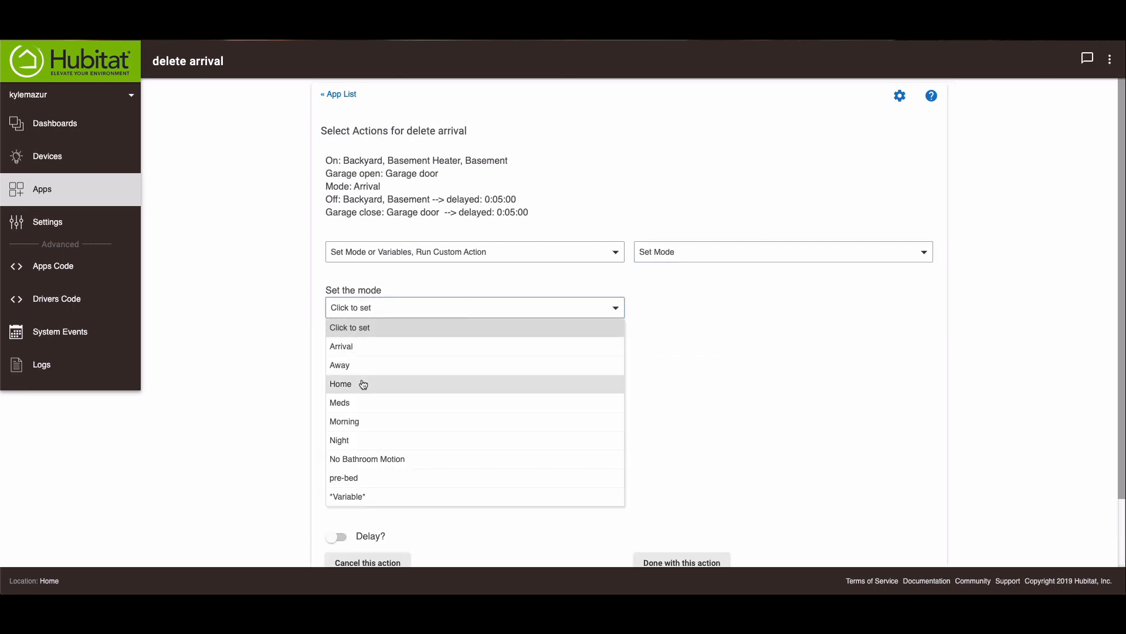
pyautogui.click(340, 383)
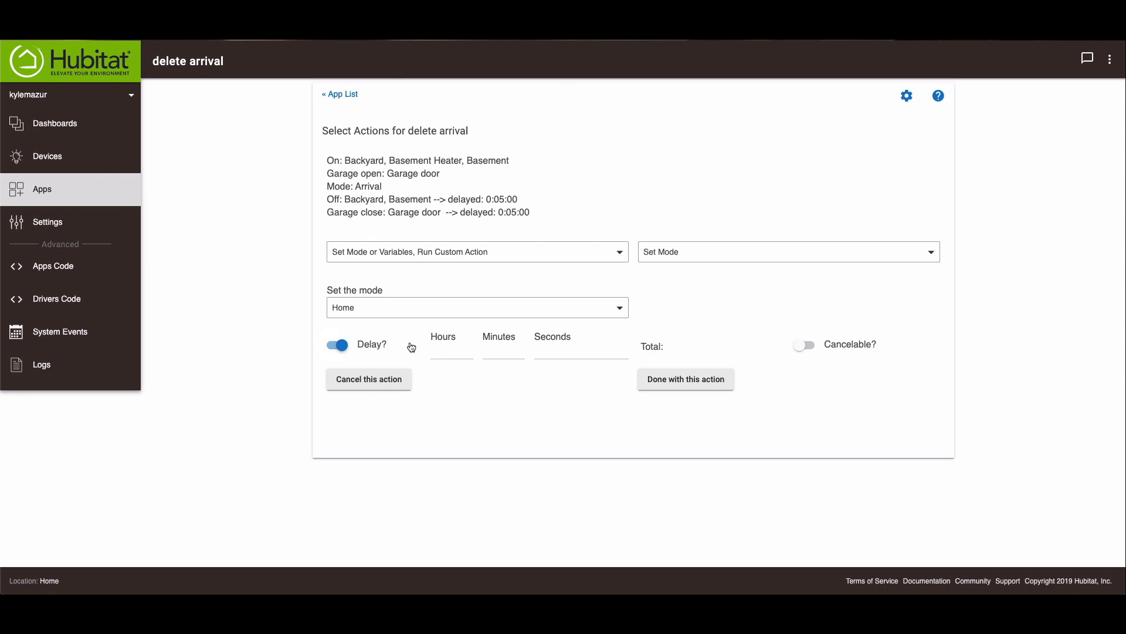
pyautogui.write('5')
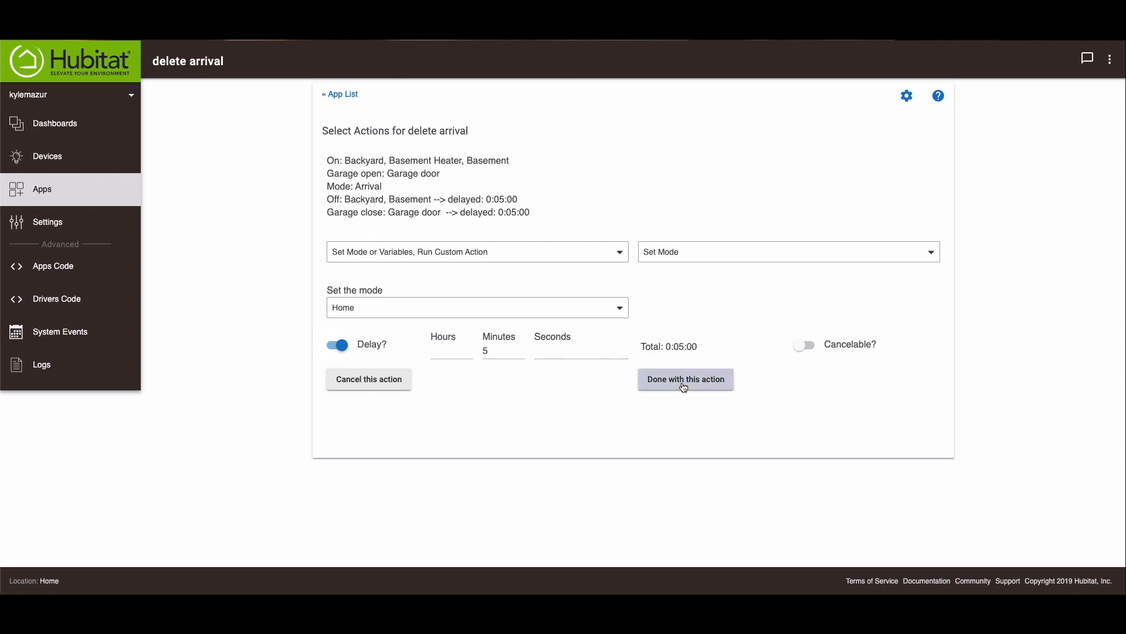
pyautogui.click(684, 379)
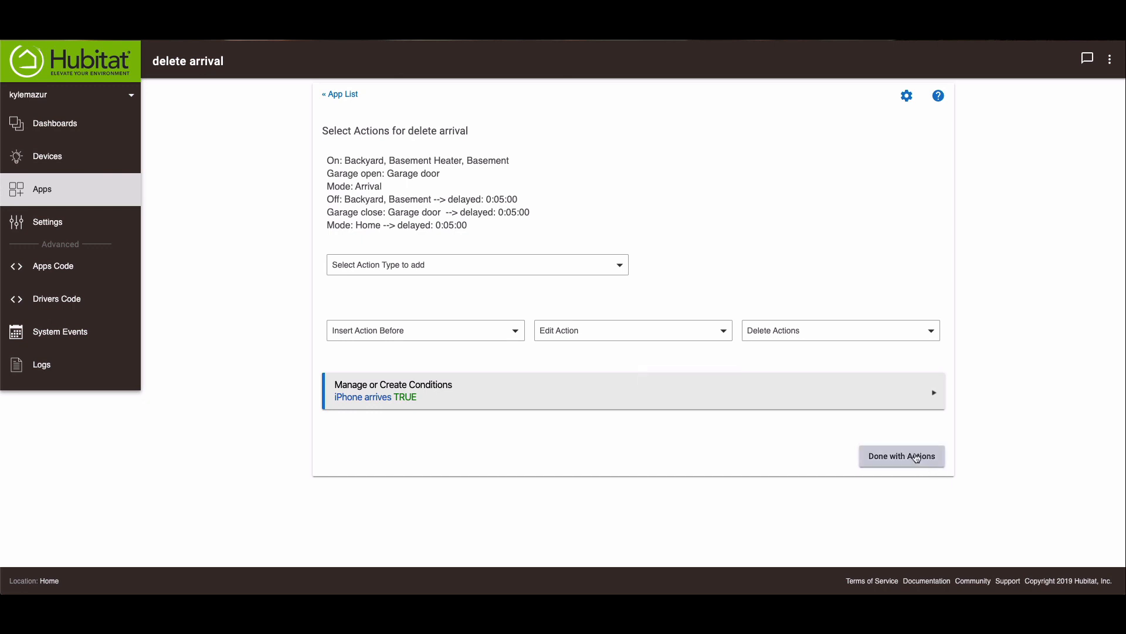
# - Finish editing actions and return to the rule definition showing all six actions
pyautogui.click(901, 455)
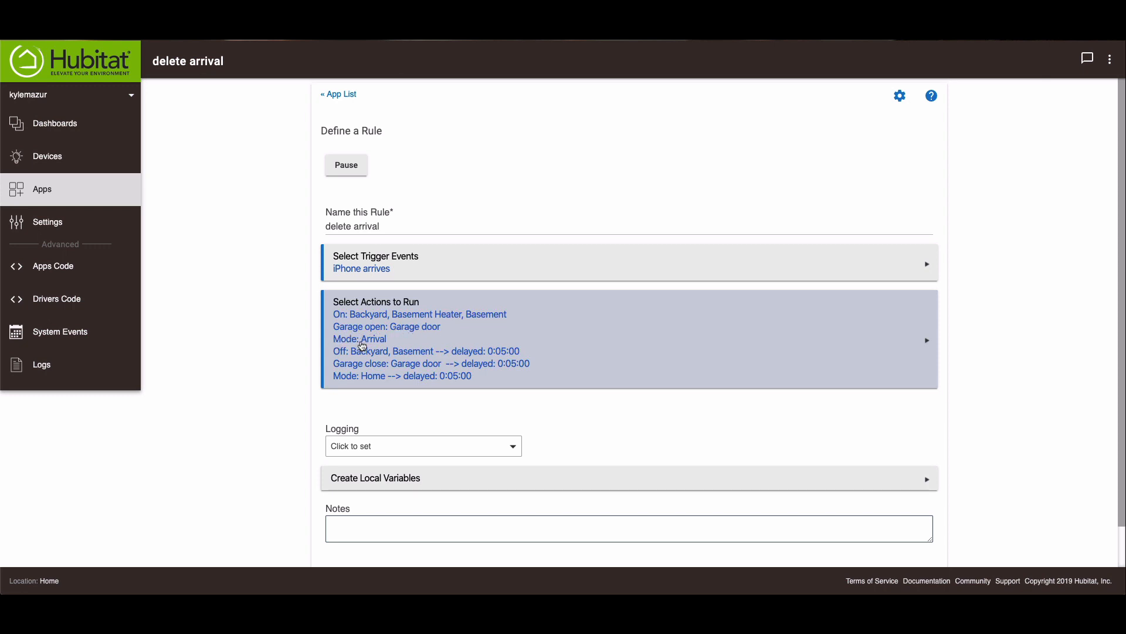
pyautogui.moveTo(524, 357)
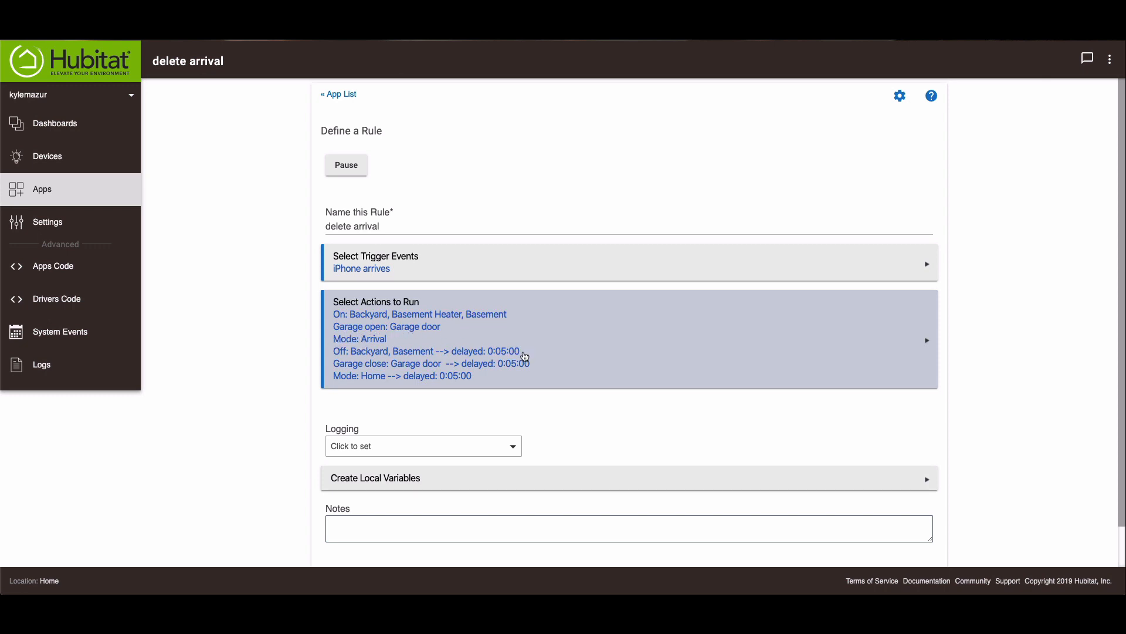
pyautogui.moveTo(424, 357)
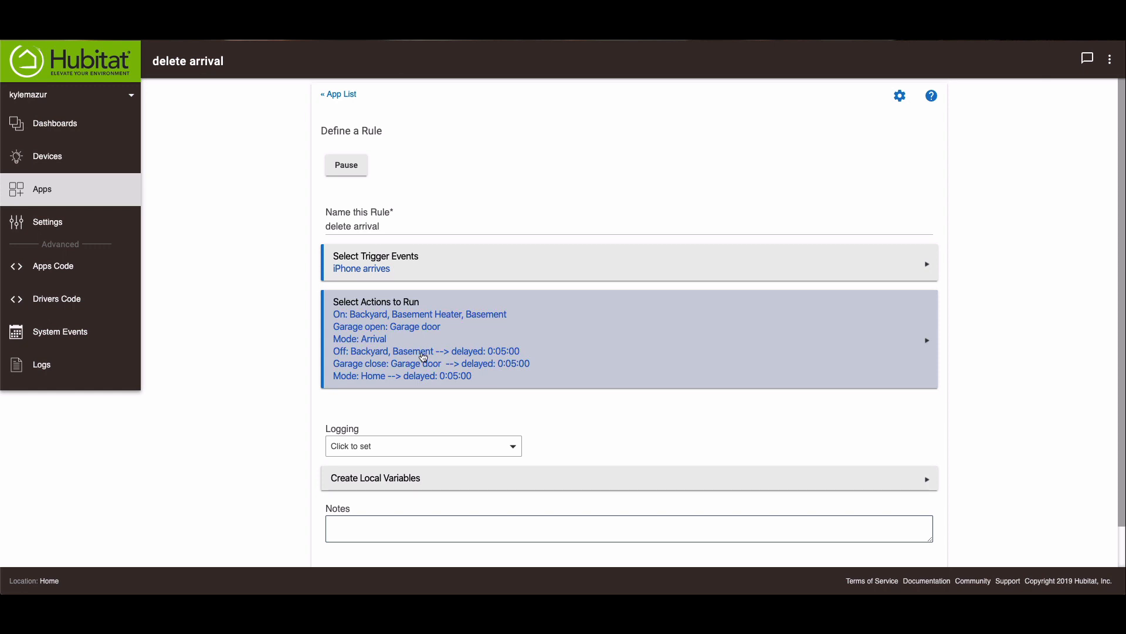
pyautogui.moveTo(332, 379)
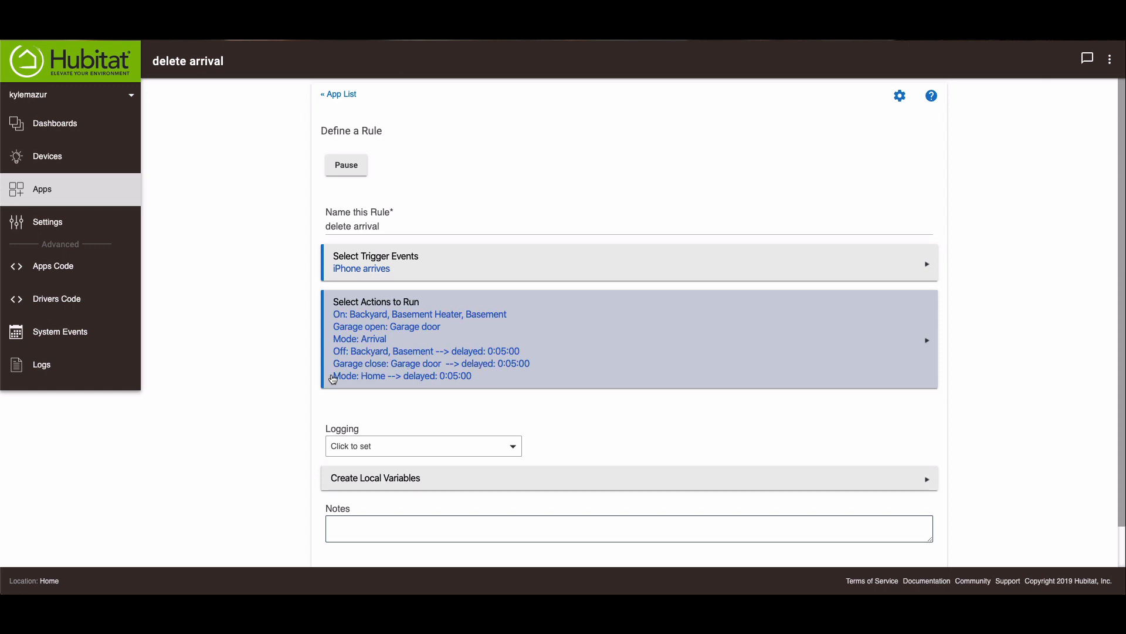
pyautogui.moveTo(366, 384)
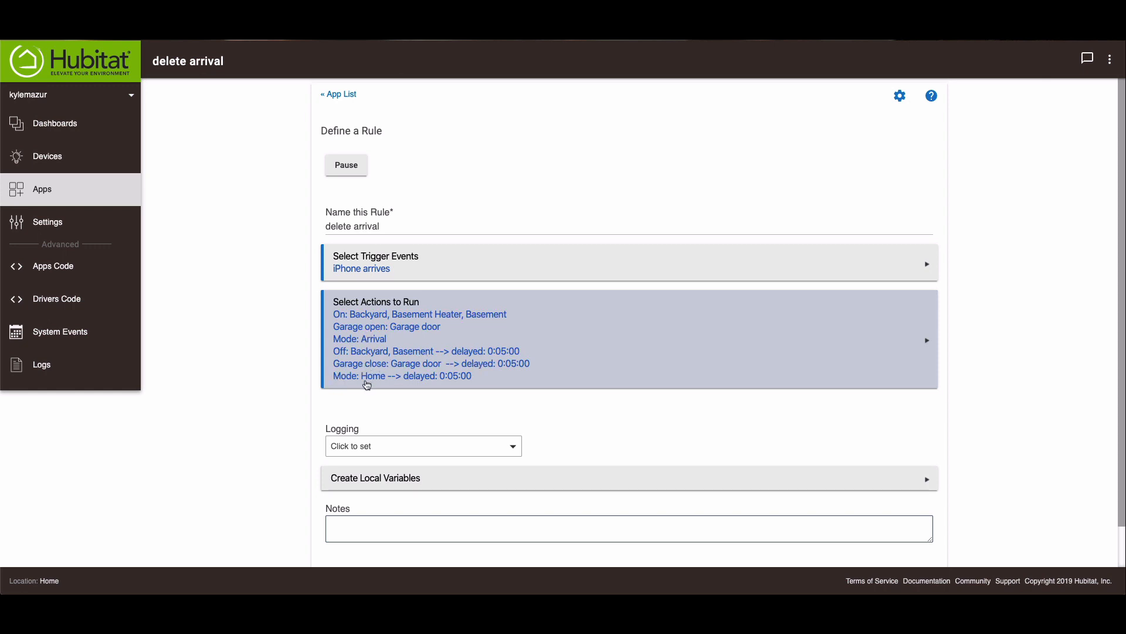
pyautogui.moveTo(366, 379)
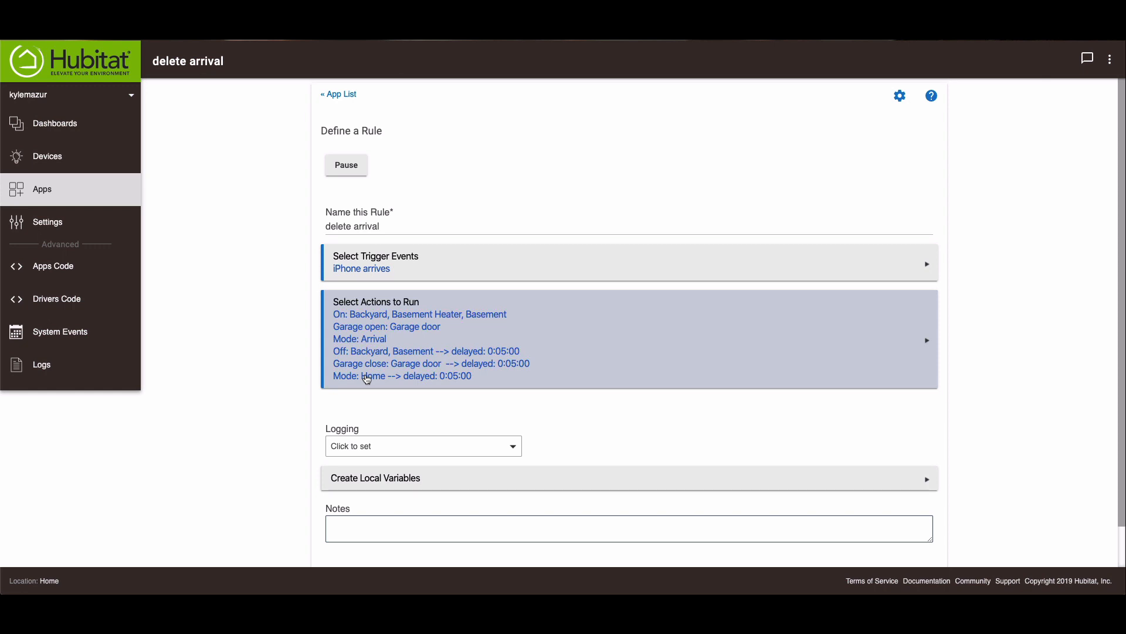